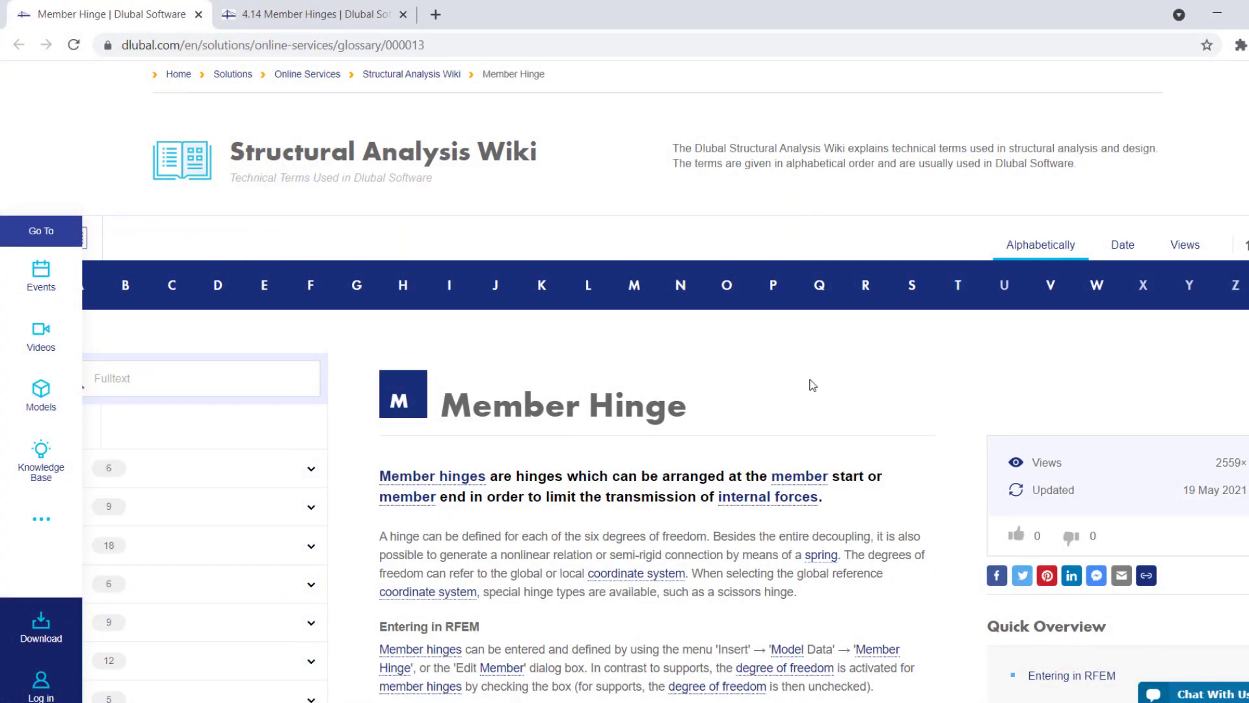
pyautogui.moveTo(406, 103)
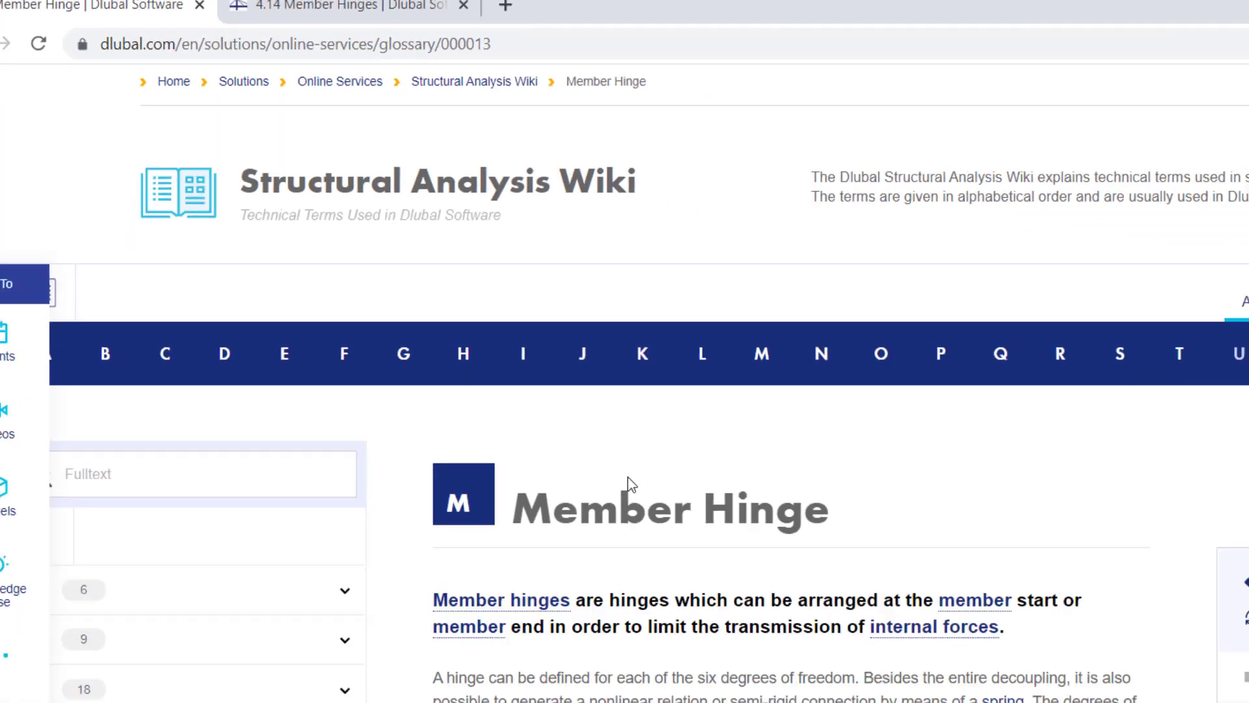
# Scroll down through the Member Hinge article in the Dlubal Structural Analysis Wiki.
pyautogui.scroll(-3)
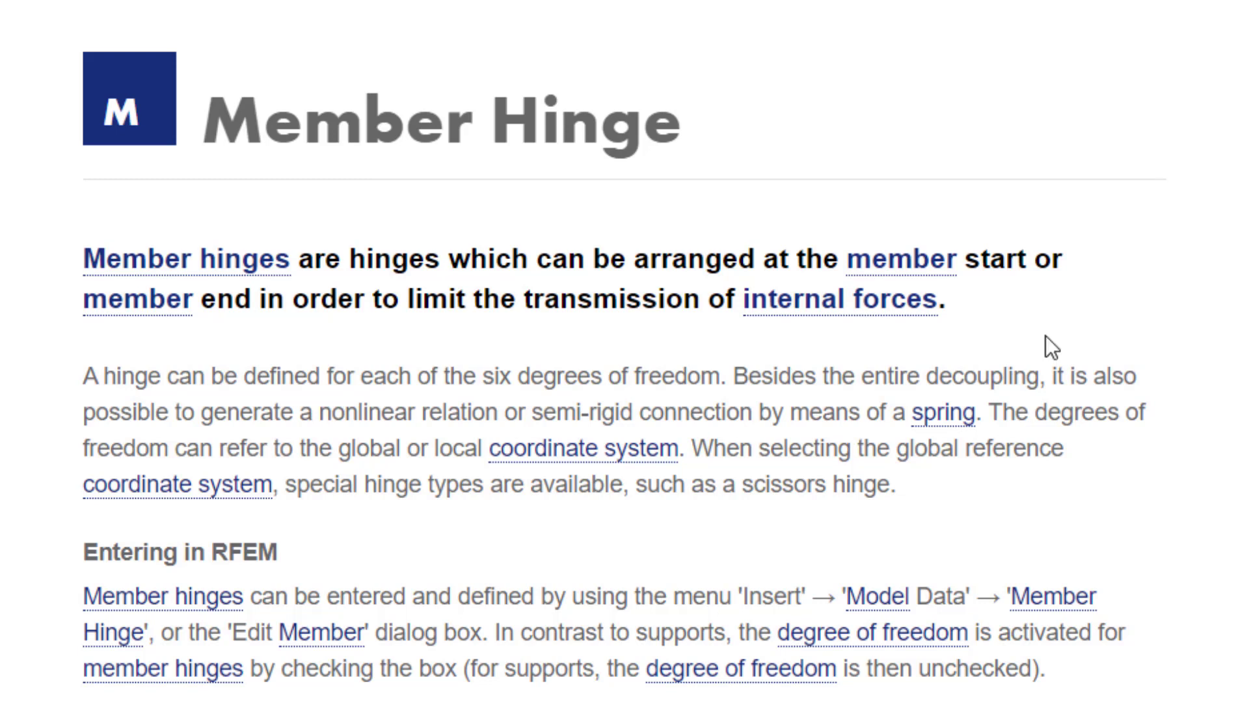
pyautogui.moveTo(291, 290)
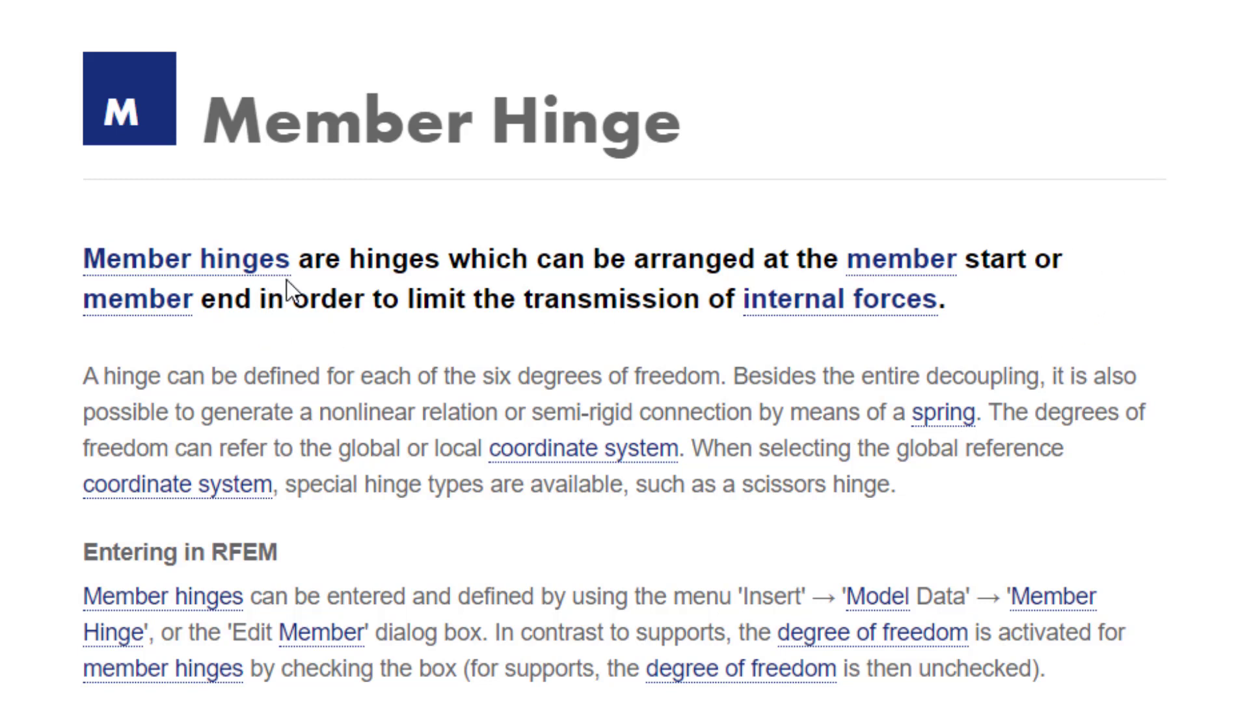
pyautogui.moveTo(390, 304)
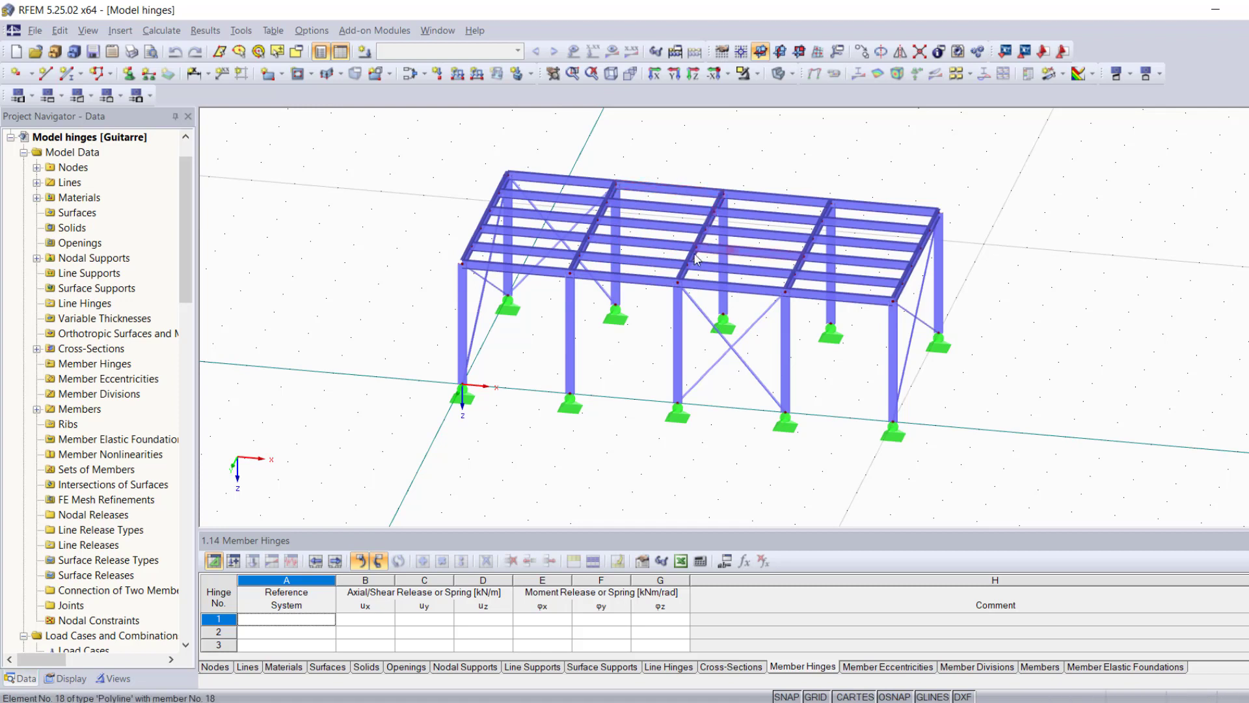
pyautogui.click(731, 286)
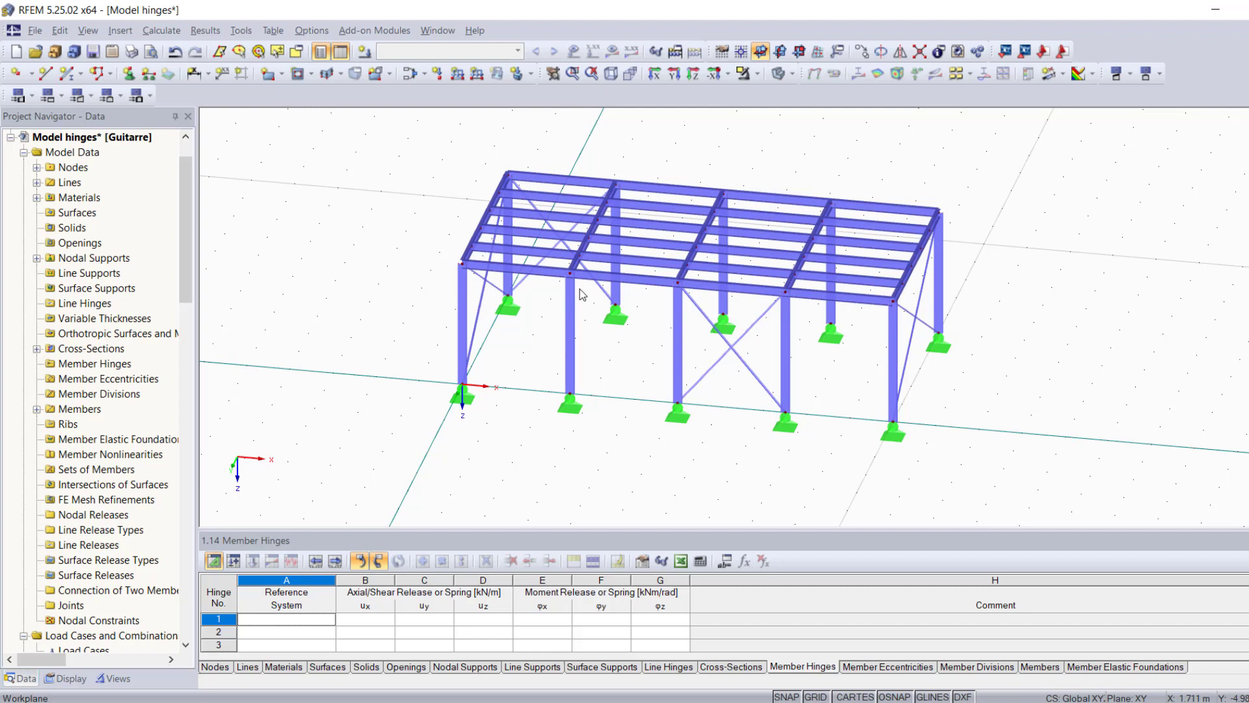
pyautogui.moveTo(597, 288)
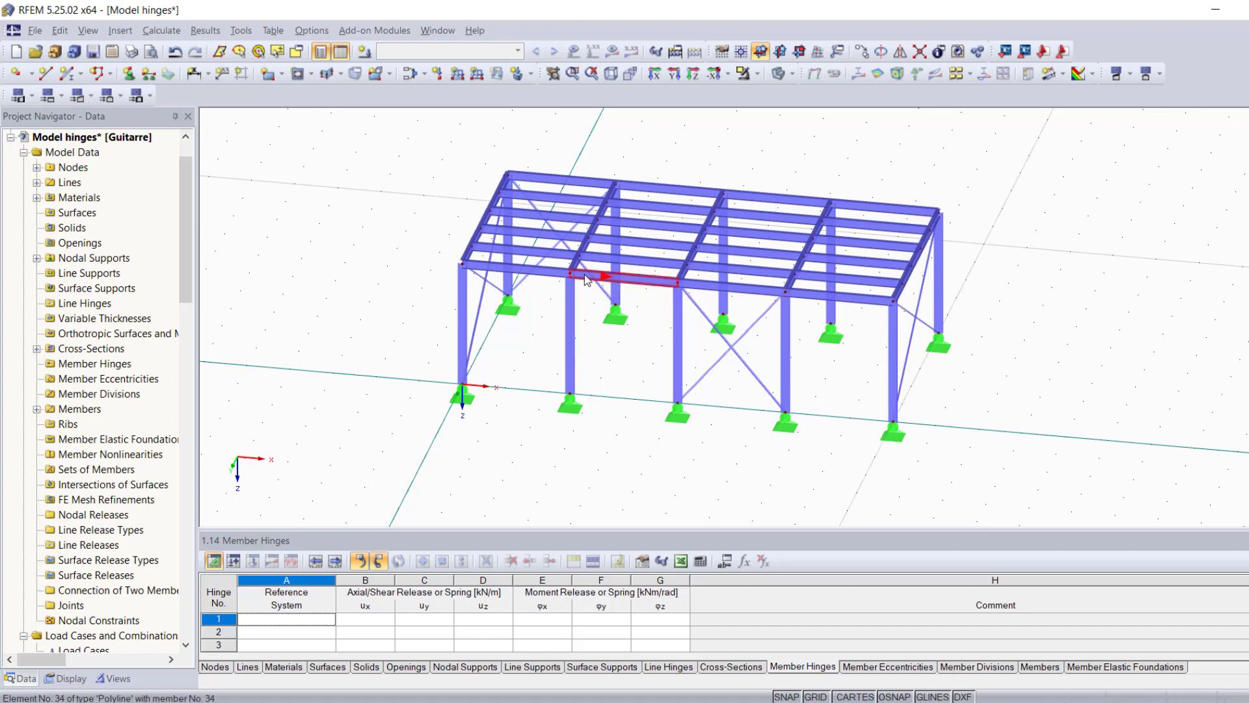
pyautogui.moveTo(583, 279)
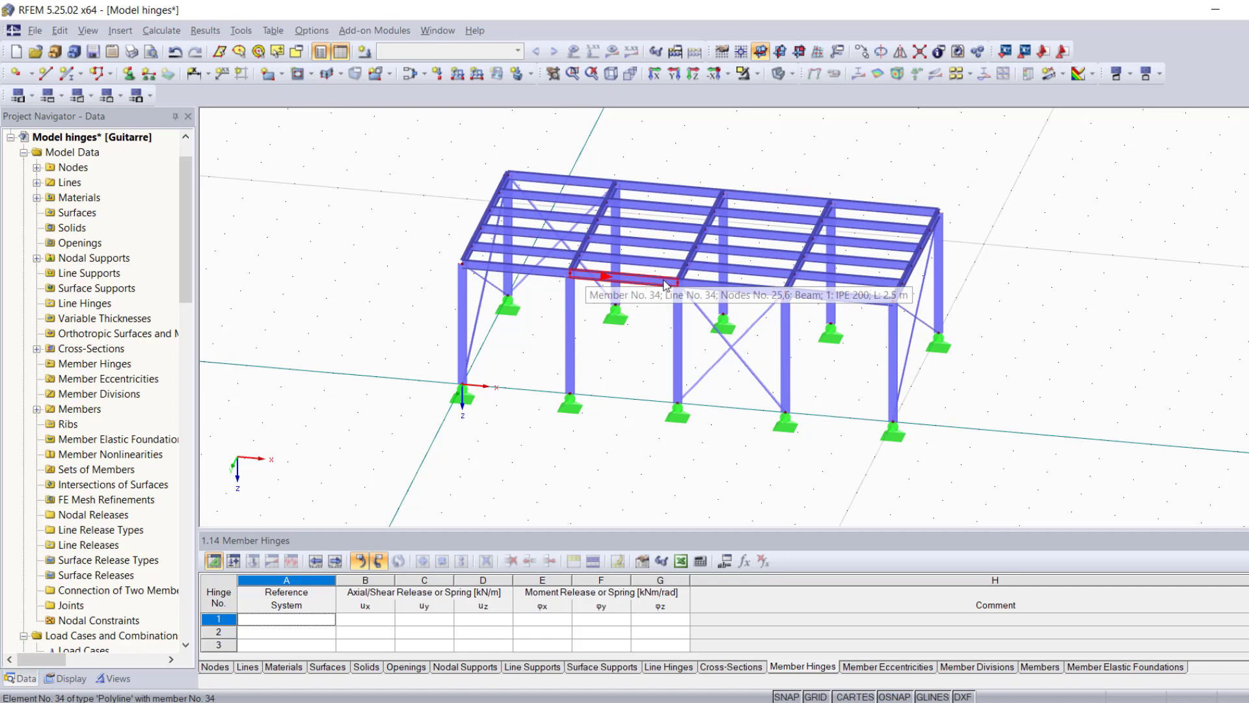
# Open the Edit Member dialog for beam member 34 (IPE 200).
pyautogui.doubleClick(629, 274)
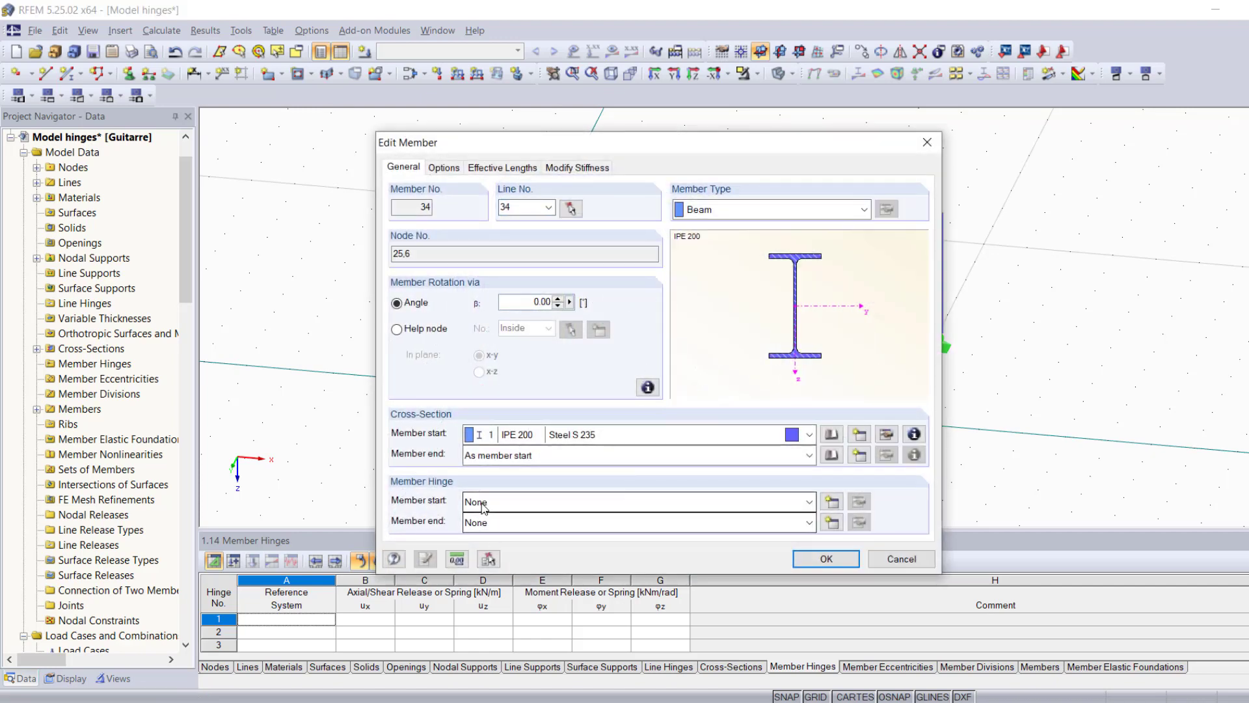
pyautogui.click(635, 501)
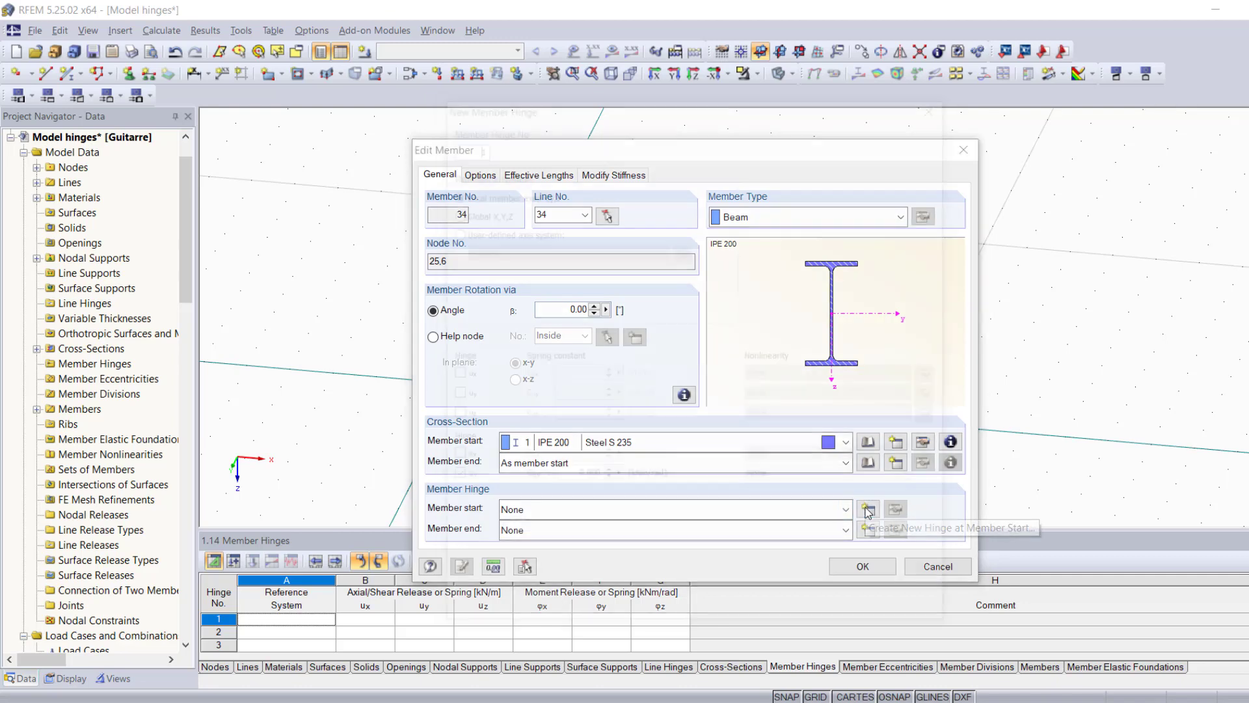
# Create hinge 1 at member 34's start in global X,Y,Z axes, releasing φY and φZ.
pyautogui.click(867, 511)
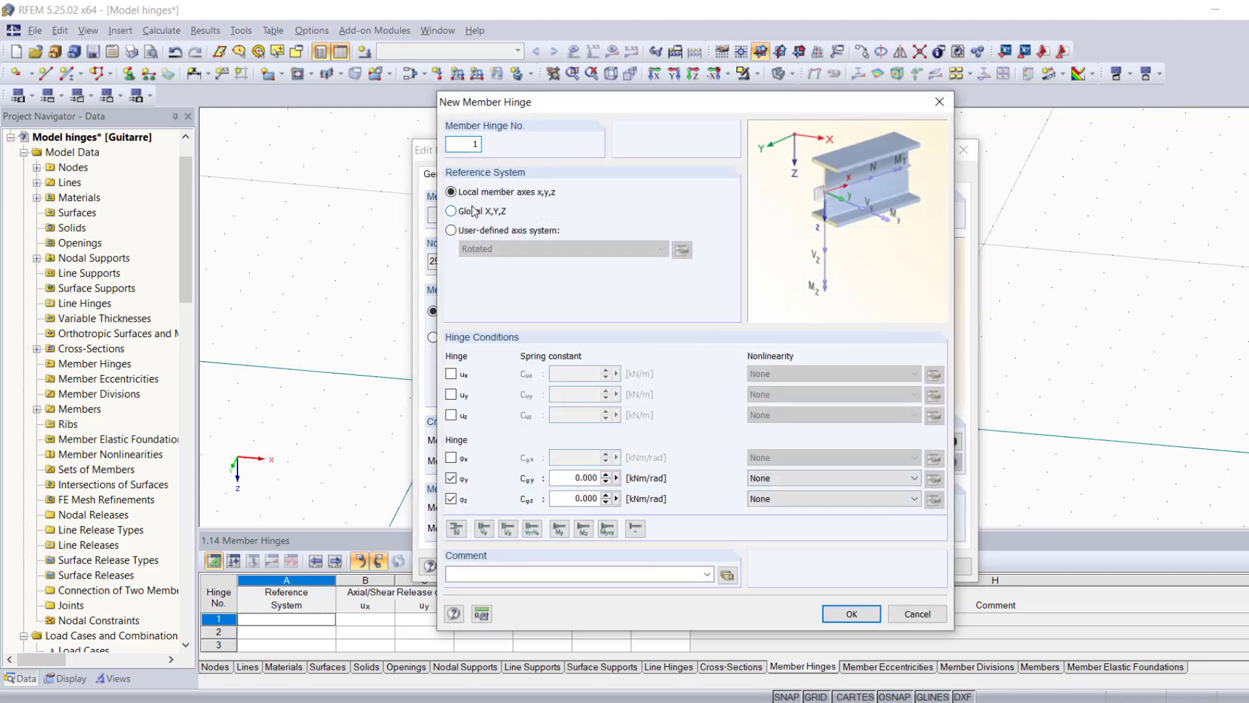
pyautogui.click(452, 211)
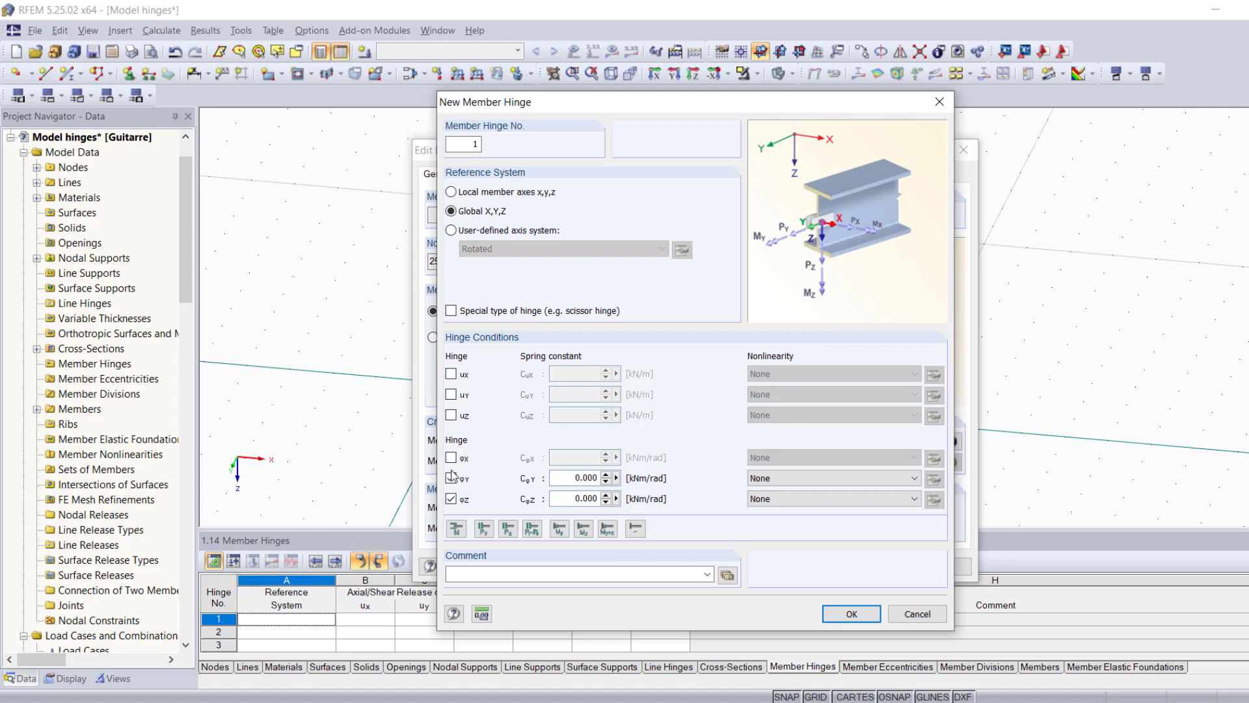
pyautogui.click(451, 476)
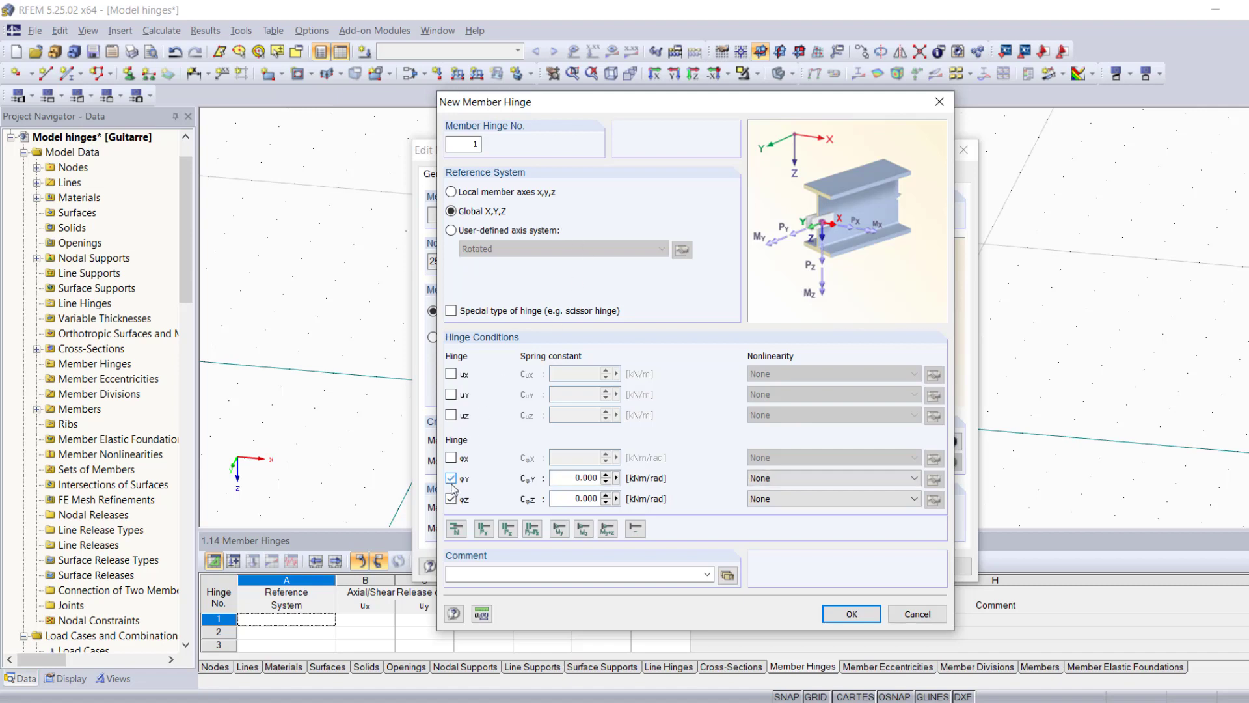
pyautogui.click(450, 498)
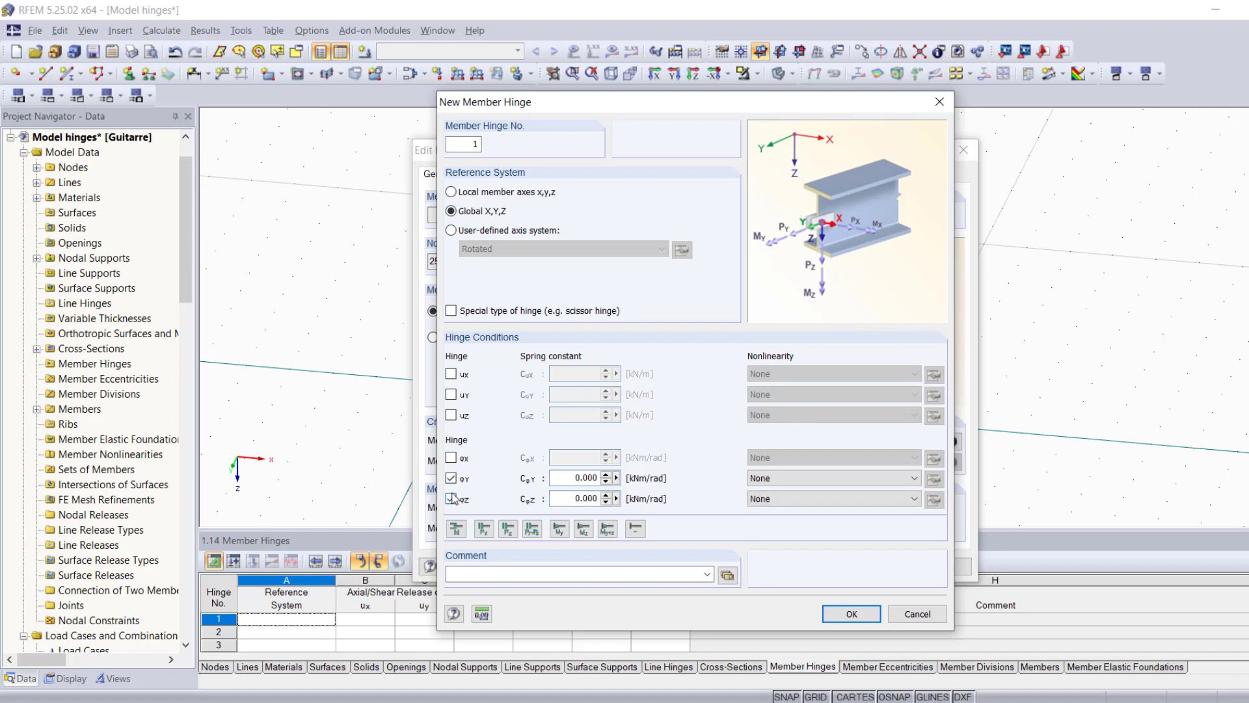
pyautogui.click(452, 499)
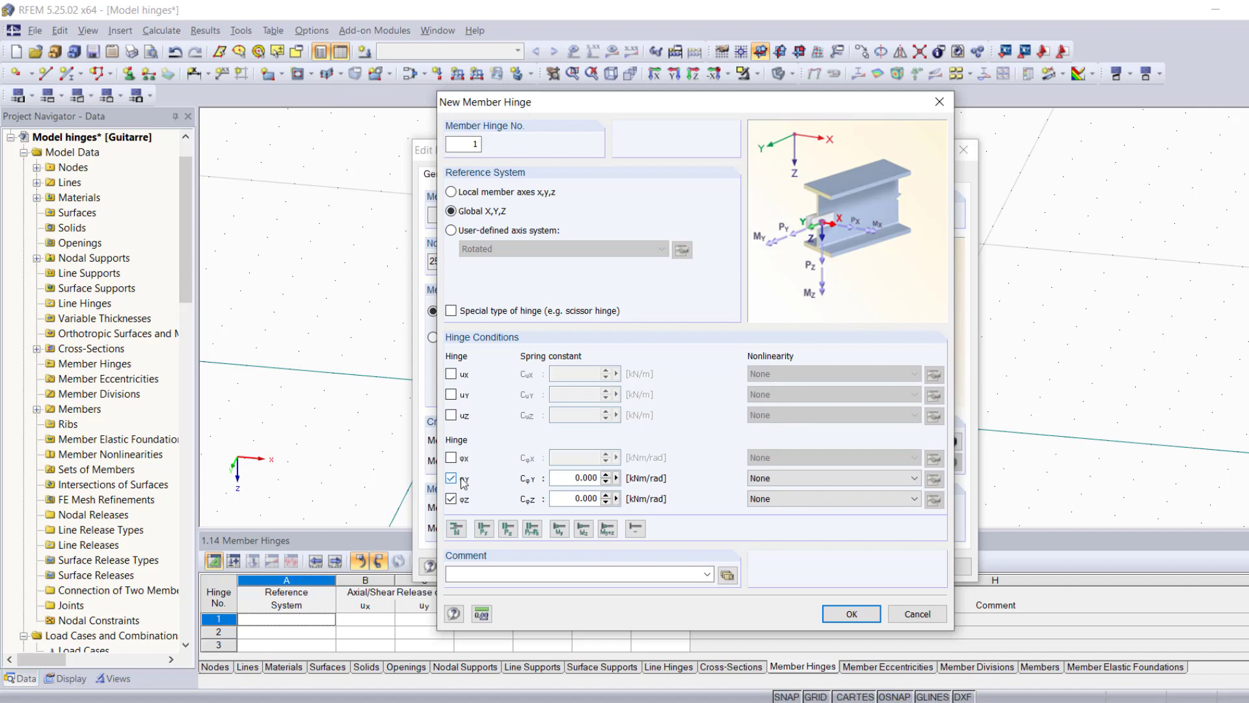
pyautogui.click(450, 478)
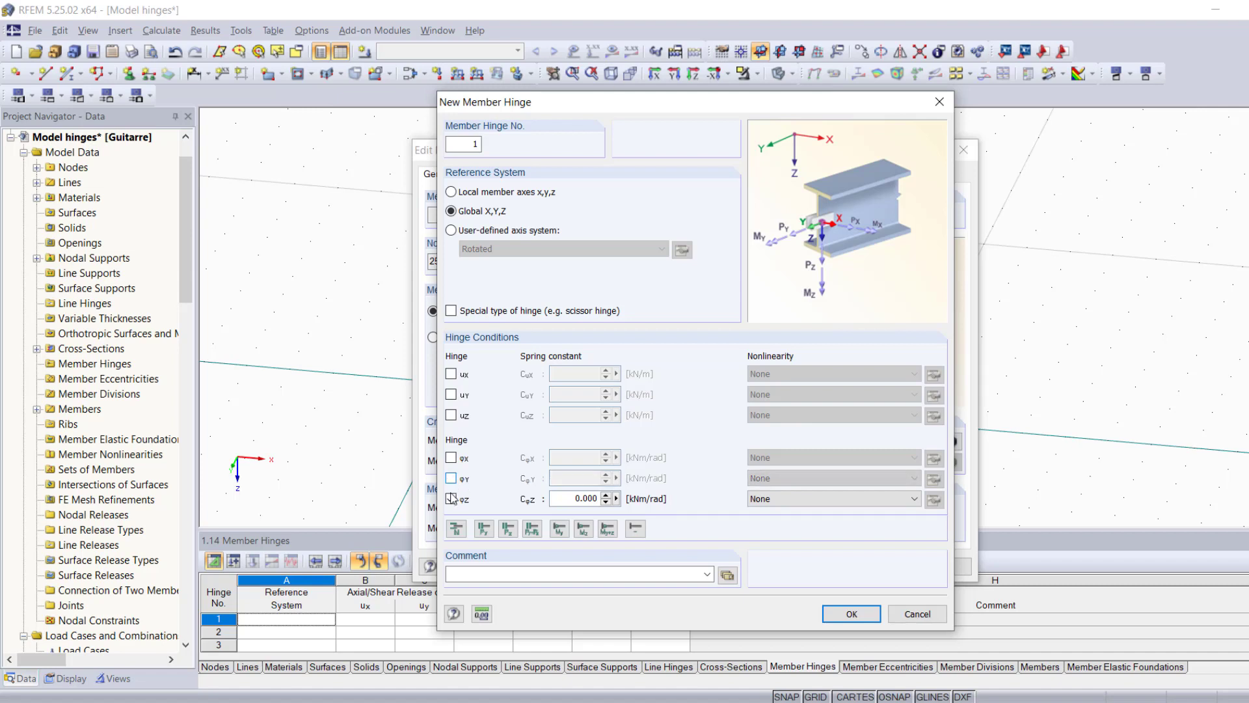
pyautogui.click(451, 497)
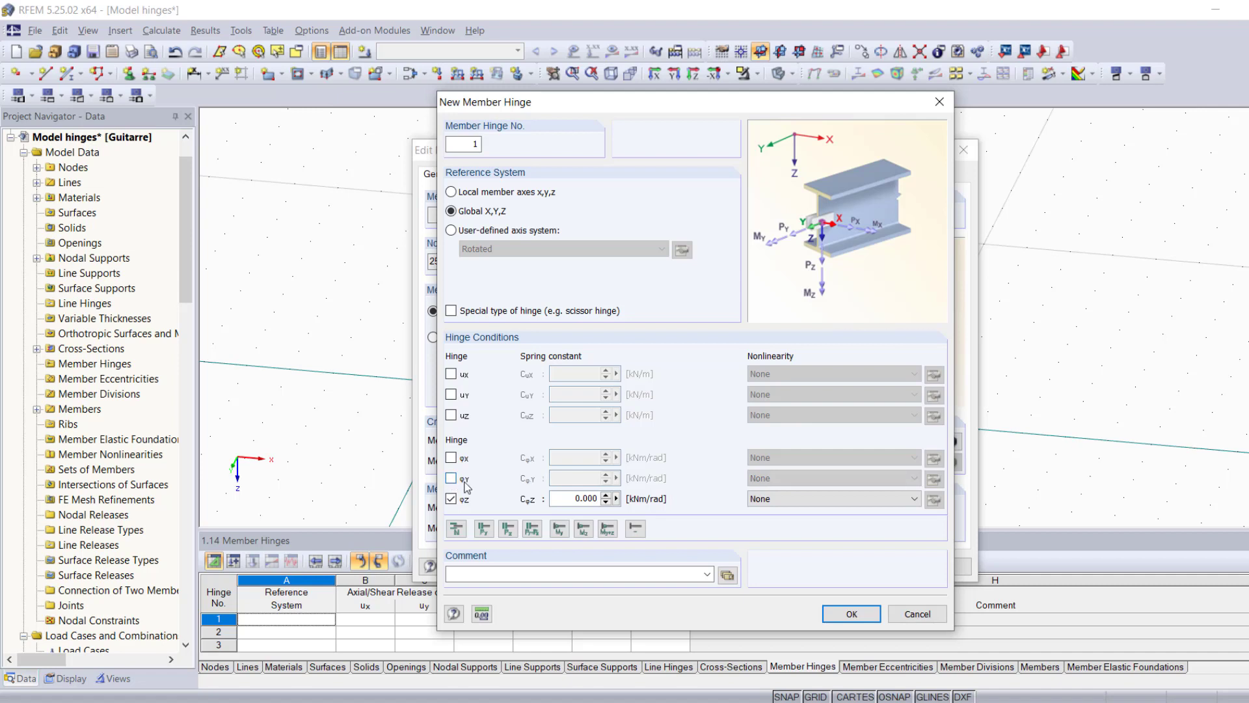
pyautogui.click(451, 479)
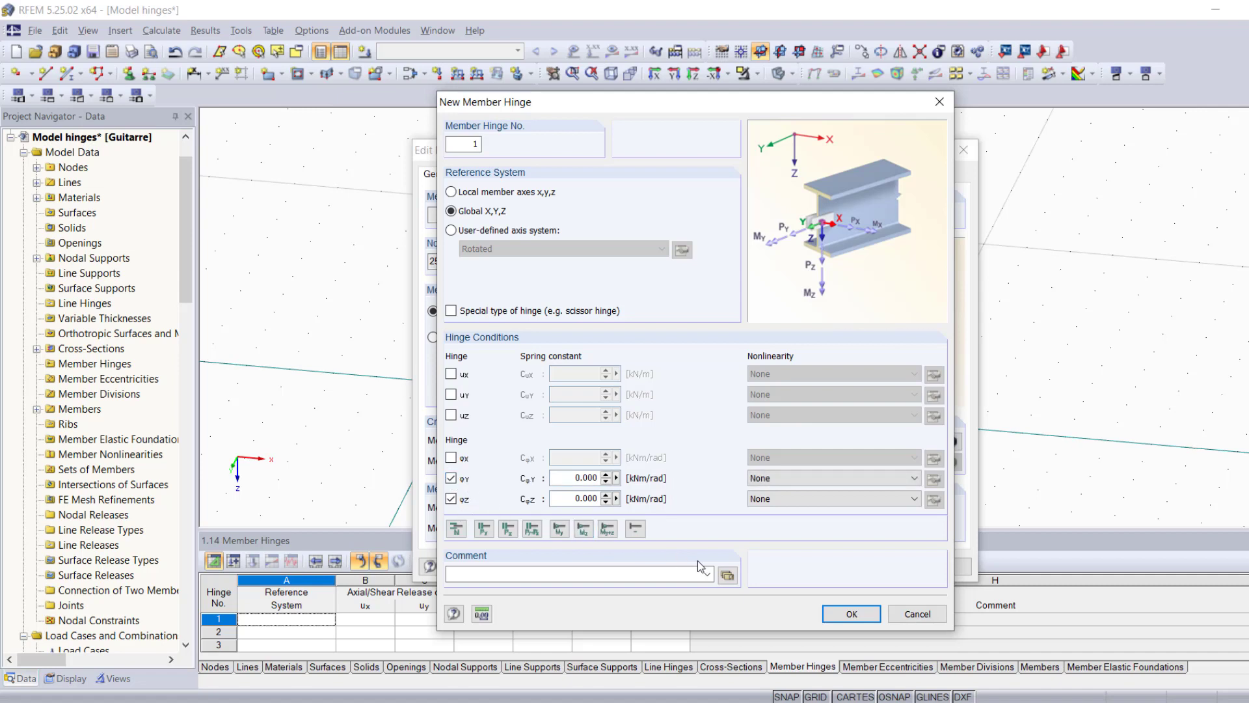
pyautogui.click(850, 613)
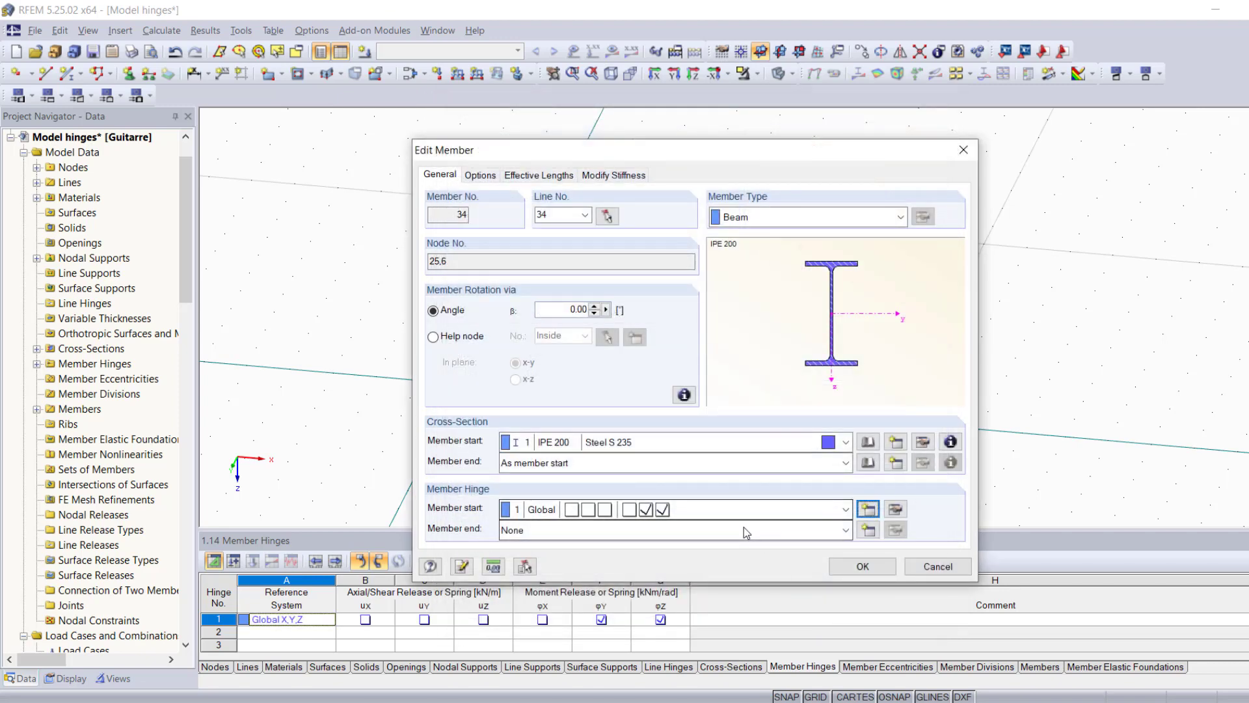
# Set member 34's end hinge to 1 Global and confirm the edit.
pyautogui.click(844, 529)
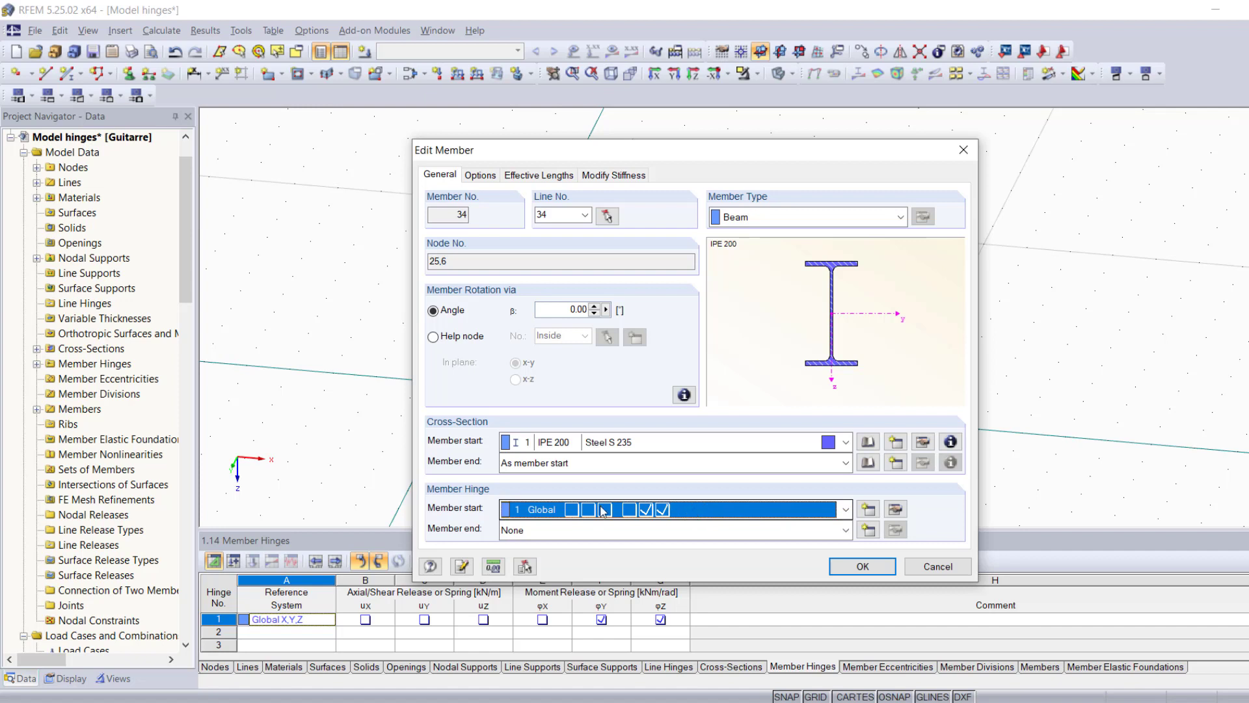
pyautogui.click(844, 529)
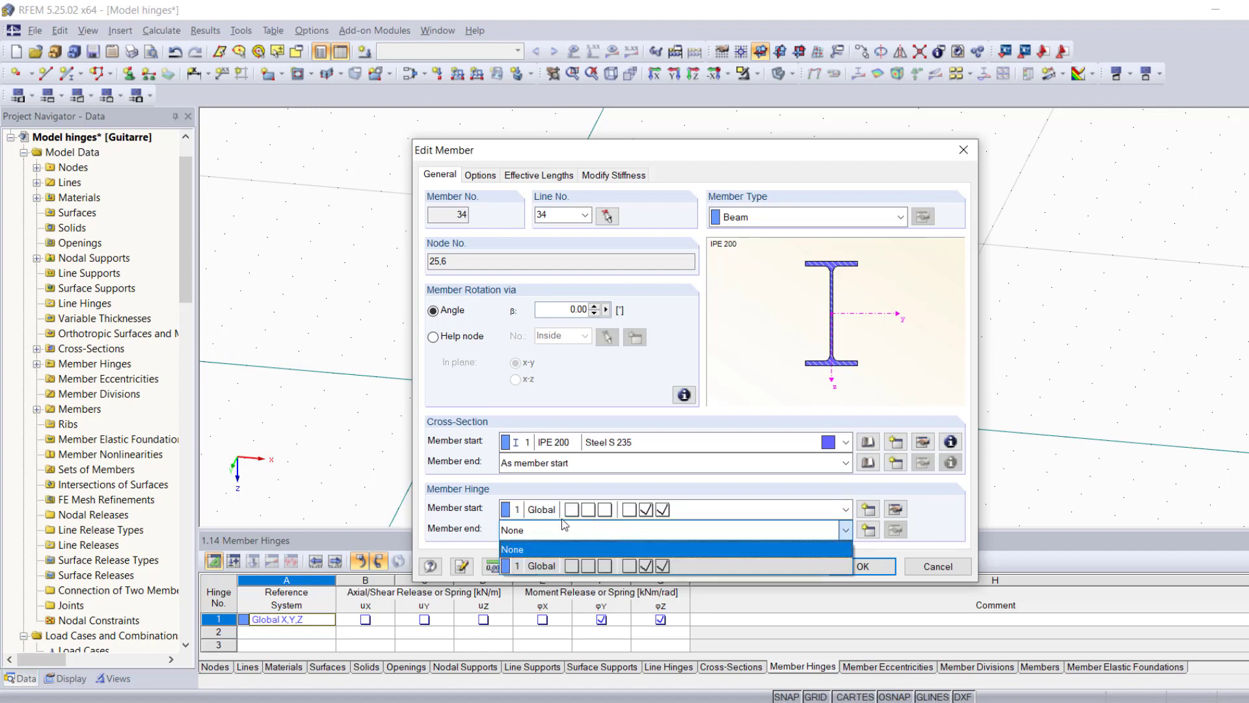
pyautogui.moveTo(678, 565)
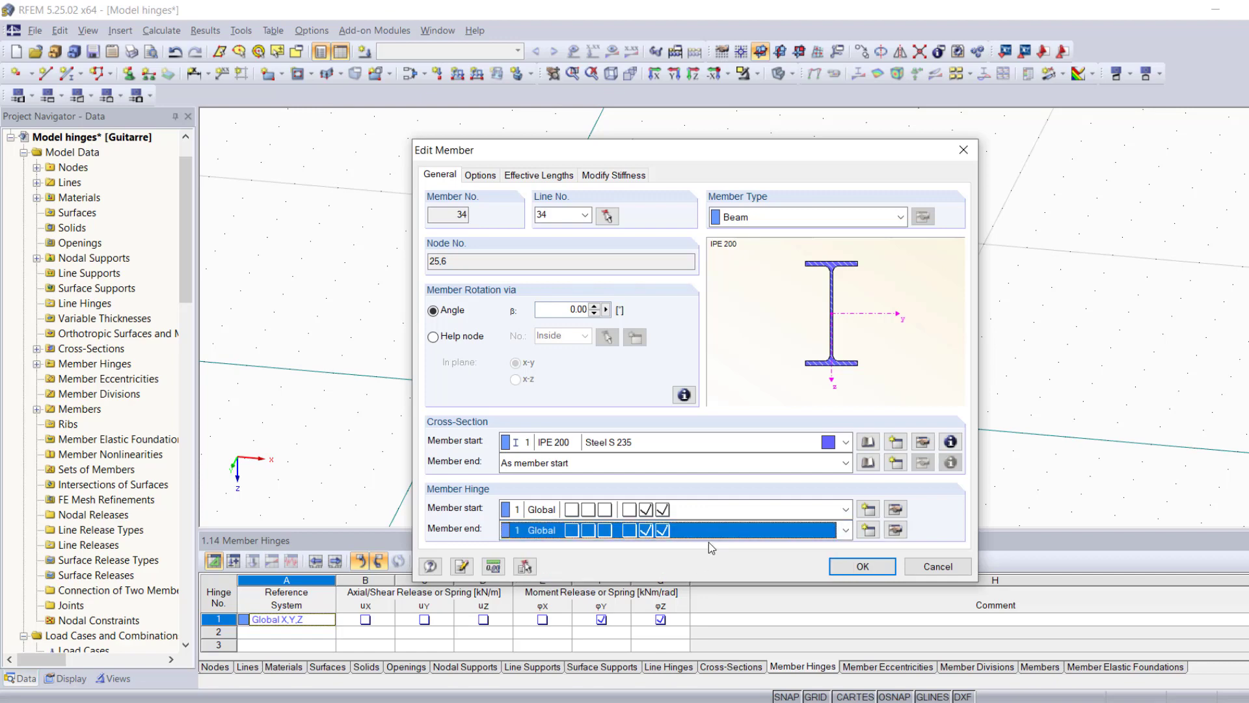
pyautogui.click(860, 566)
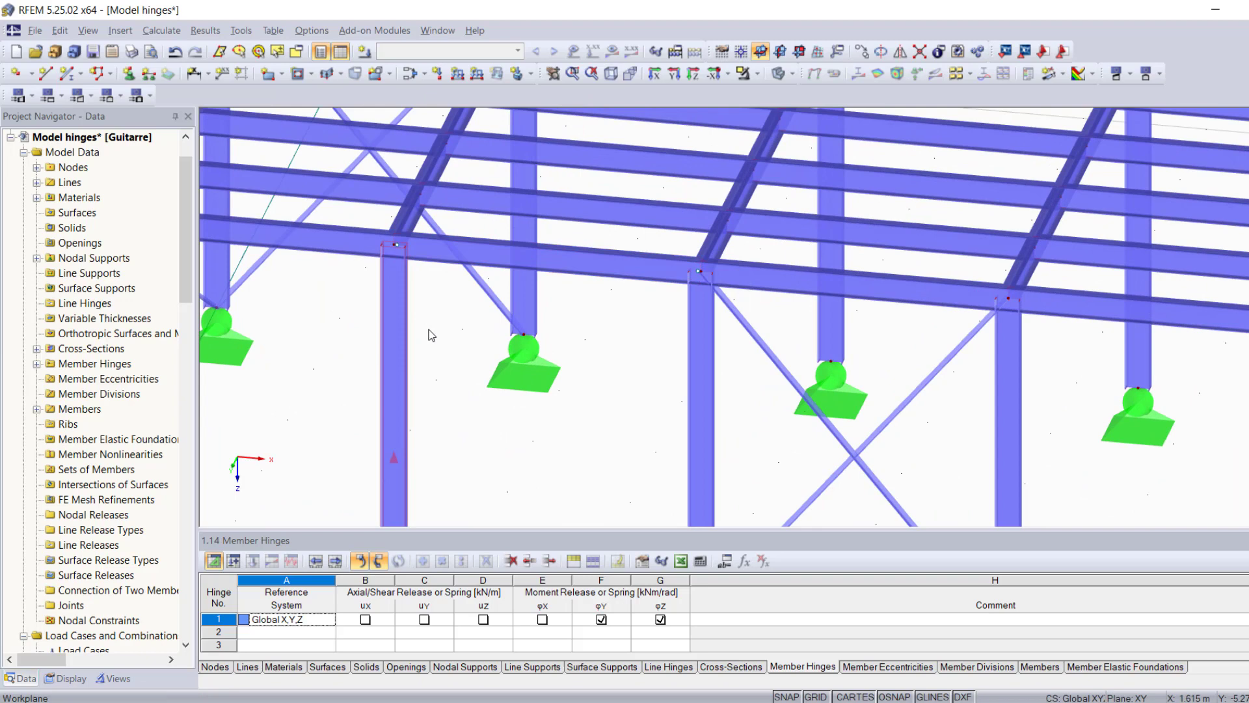
# Zoom out and tilt the frame to look down onto the roof beams.
pyautogui.moveTo(430, 334); pyautogui.dragTo(638, 309)
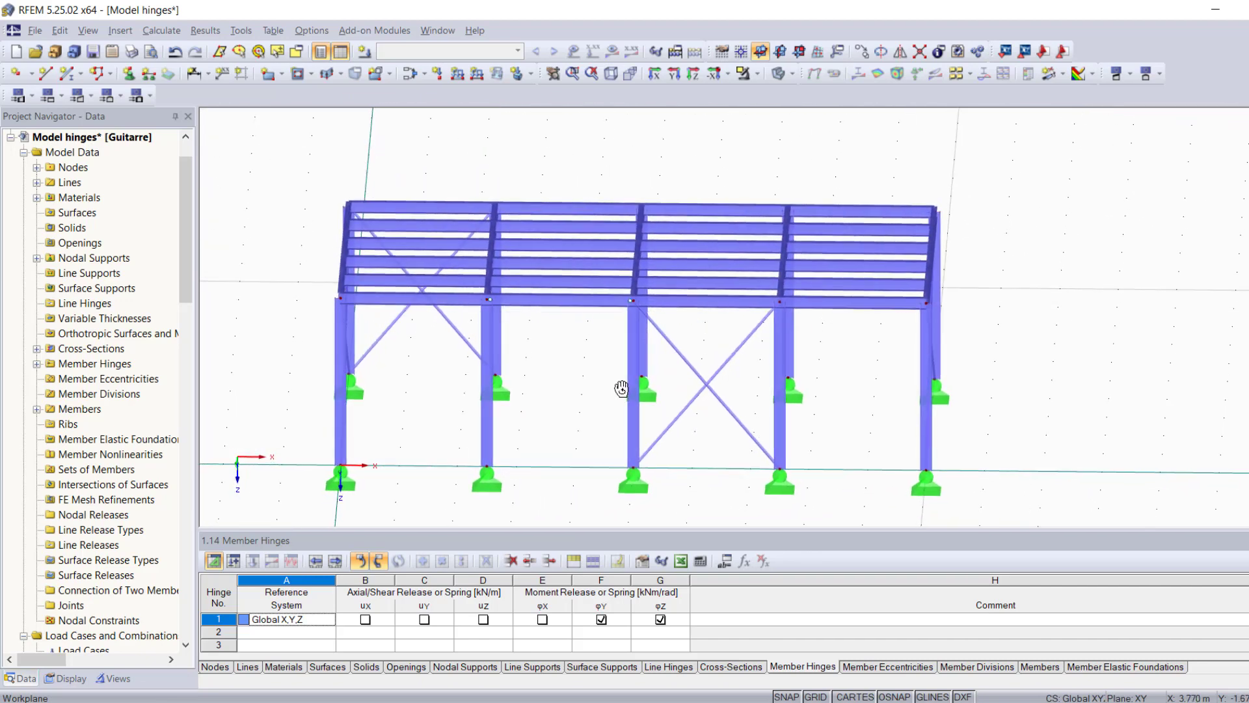
pyautogui.moveTo(622, 389); pyautogui.dragTo(596, 164)
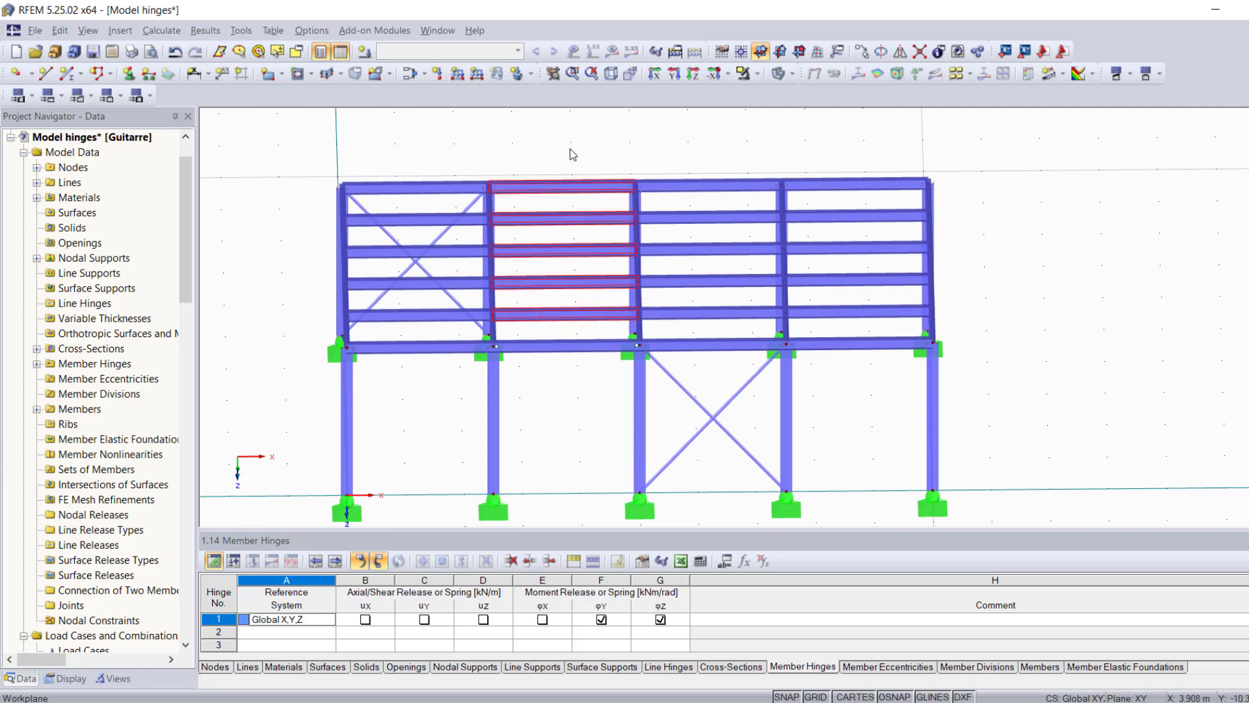
pyautogui.moveTo(542, 189)
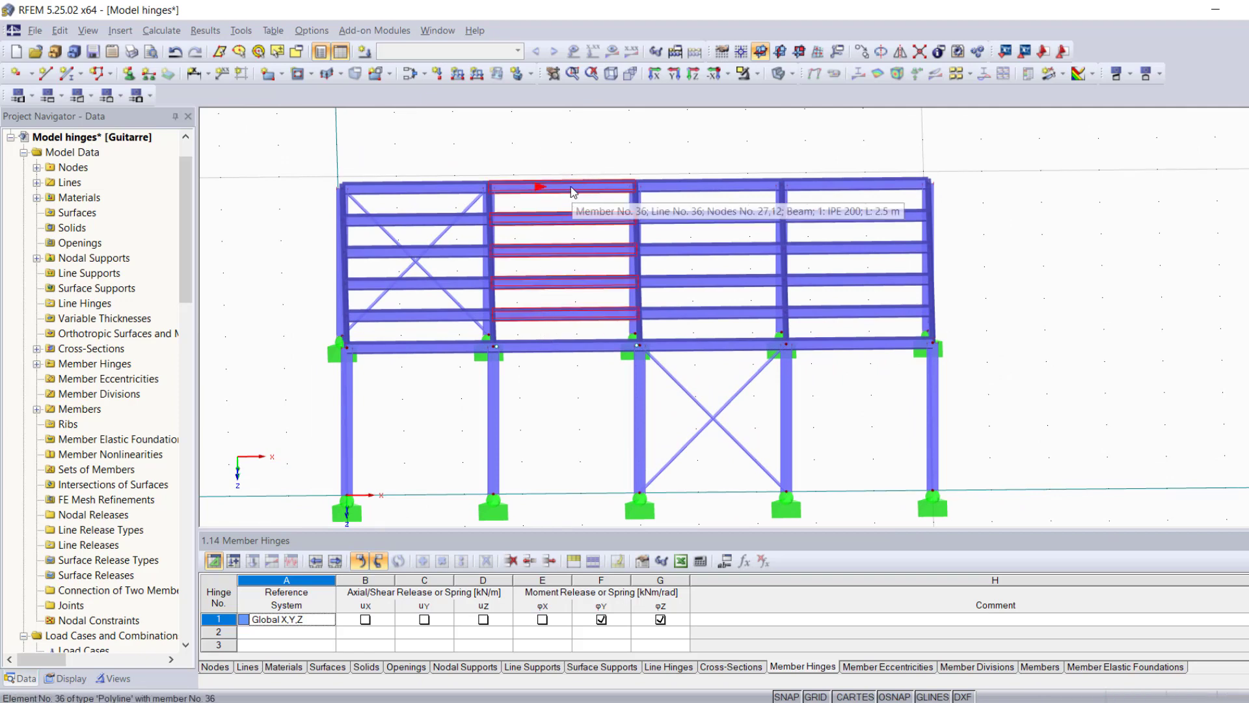
# Apply hinge 1 Global to both ends of roof beams 36 and 38–41.
pyautogui.doubleClick(570, 191)
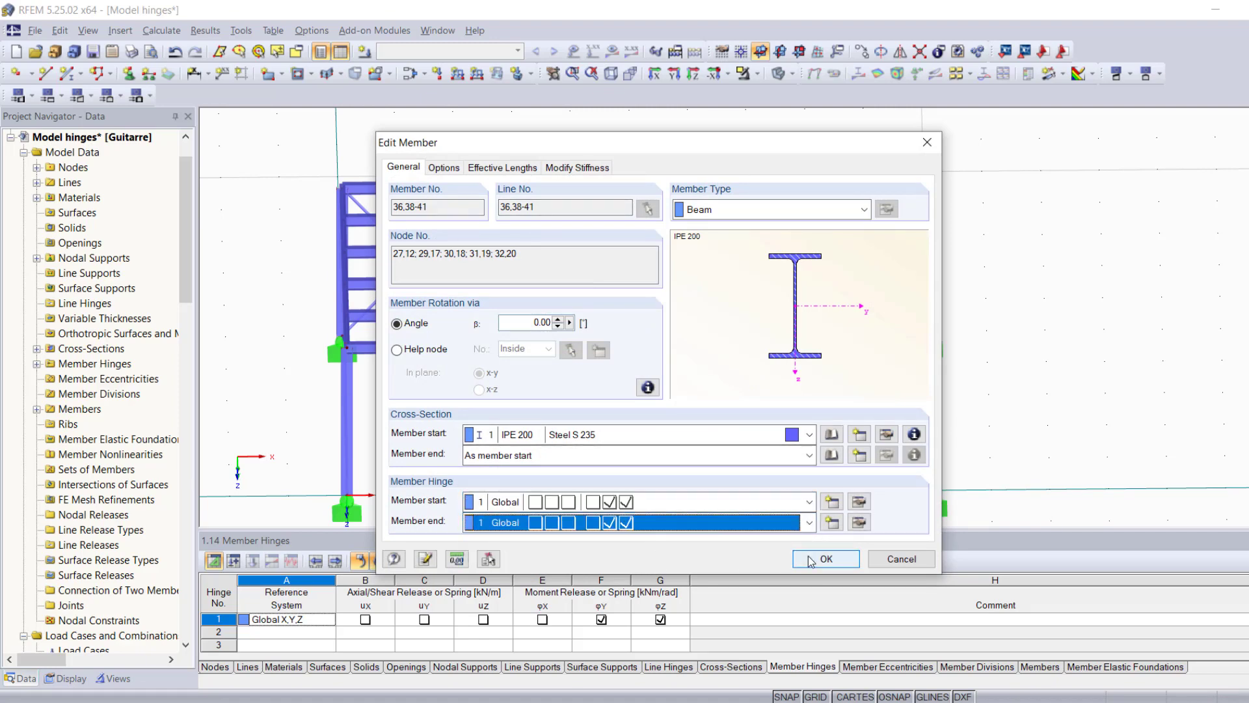
pyautogui.click(824, 558)
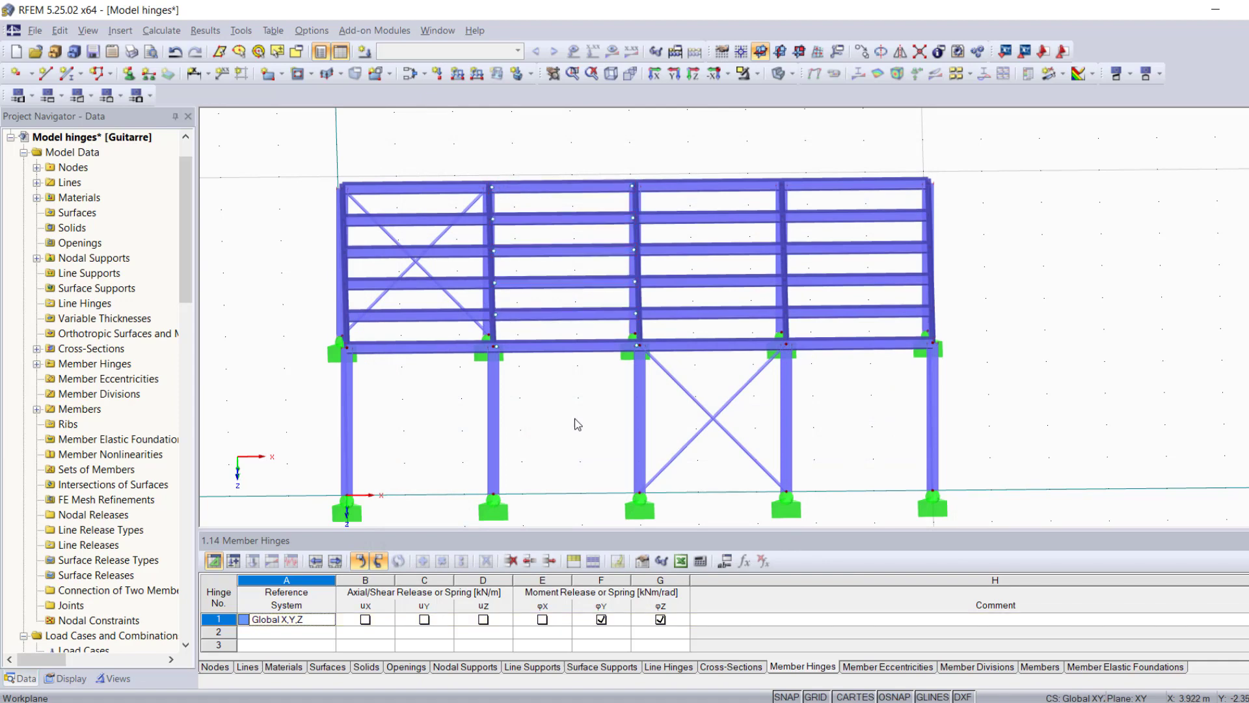
# Orbit and zoom out to an isometric overall view of the frame.
pyautogui.moveTo(578, 423); pyautogui.dragTo(458, 388)
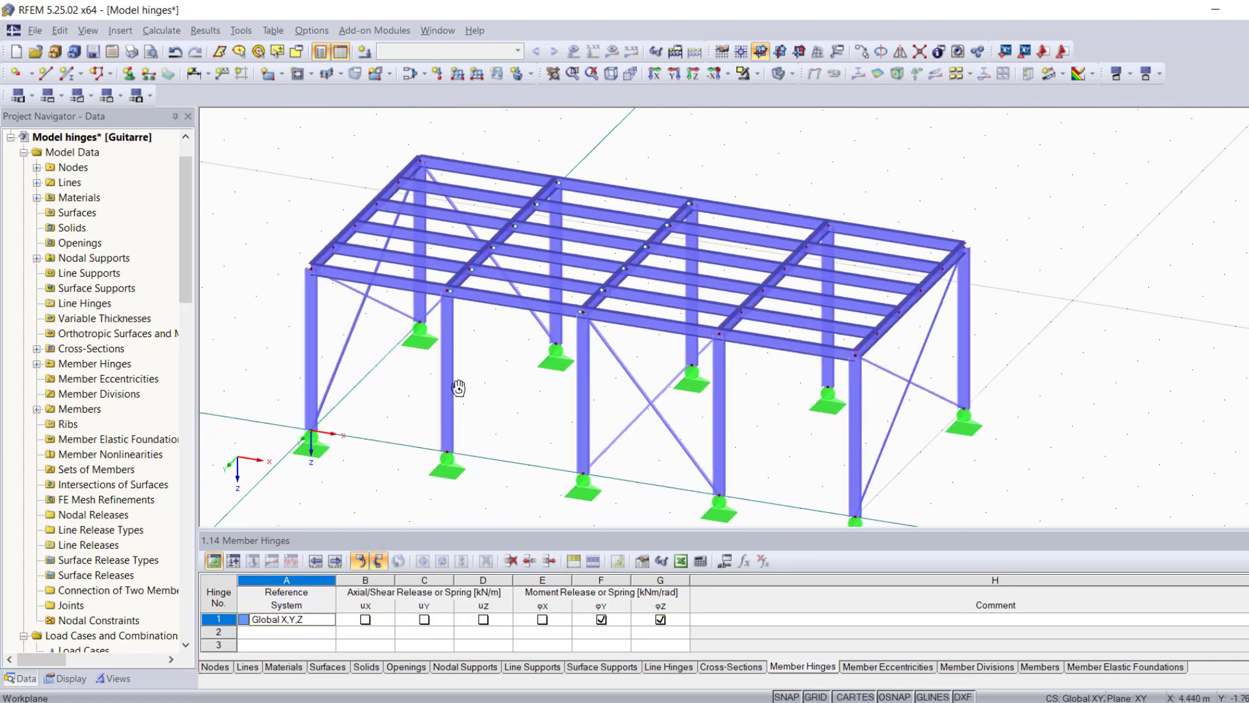
pyautogui.moveTo(458, 386); pyautogui.dragTo(594, 155)
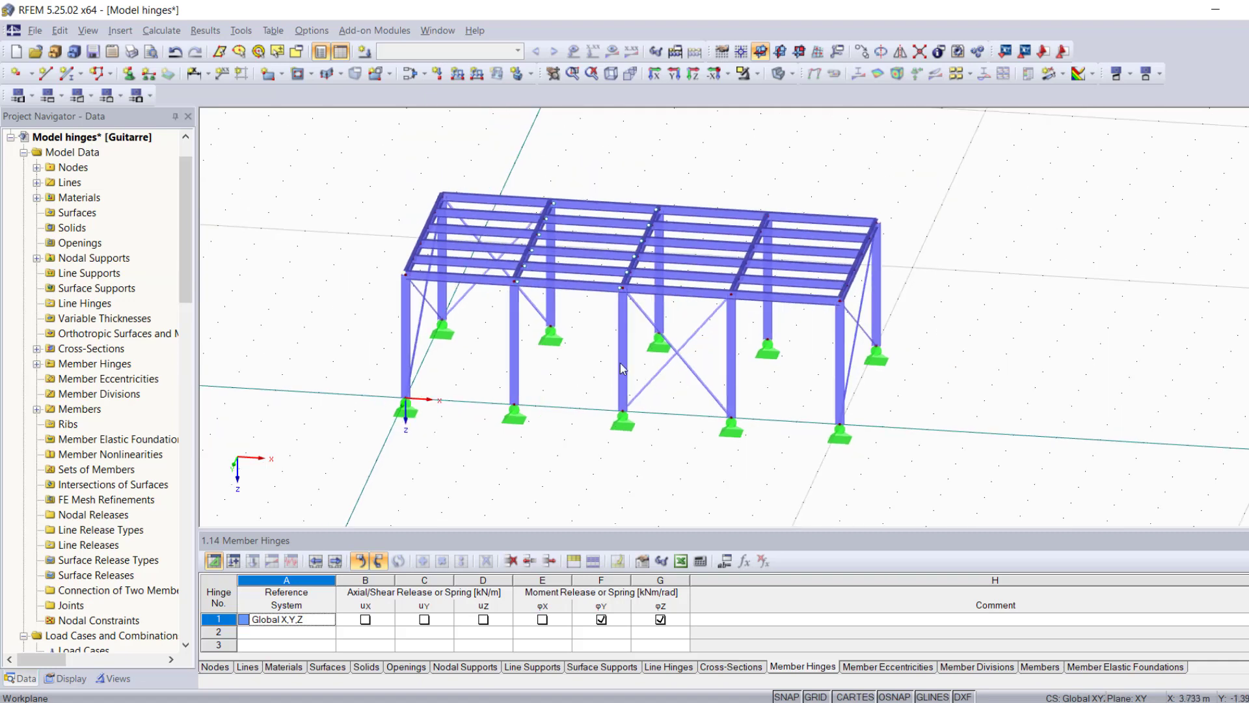
pyautogui.moveTo(564, 409)
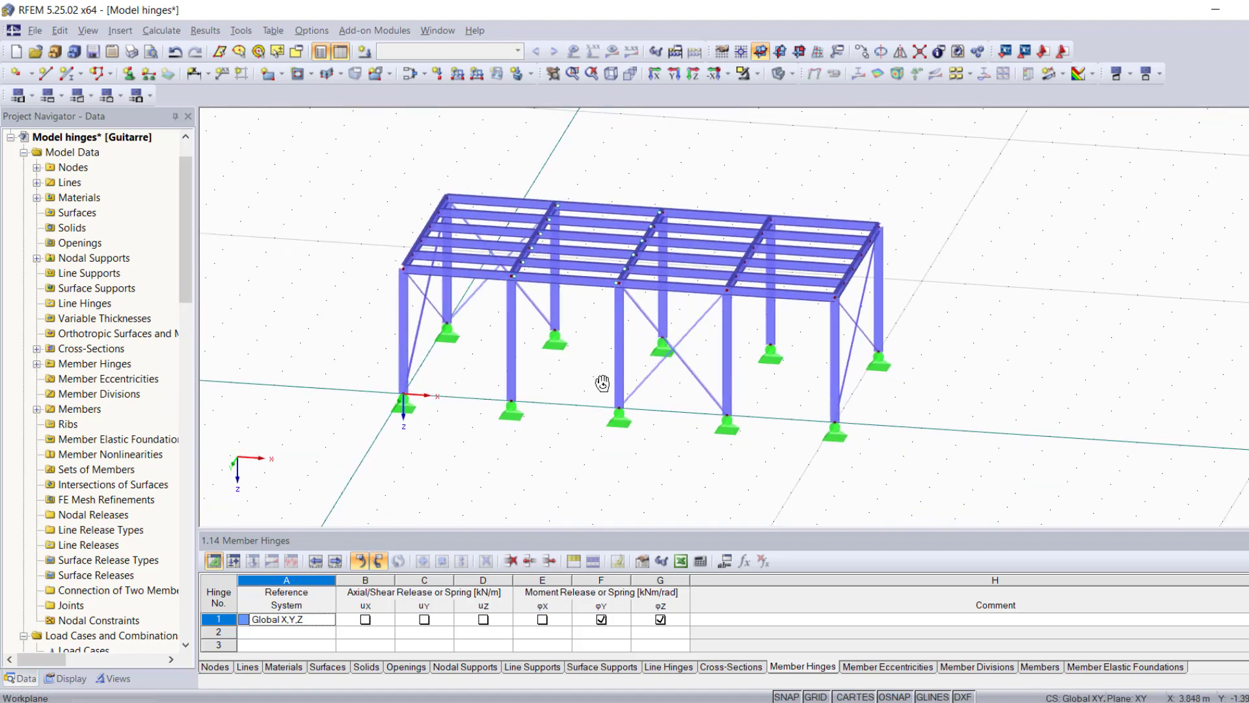
pyautogui.click(121, 31)
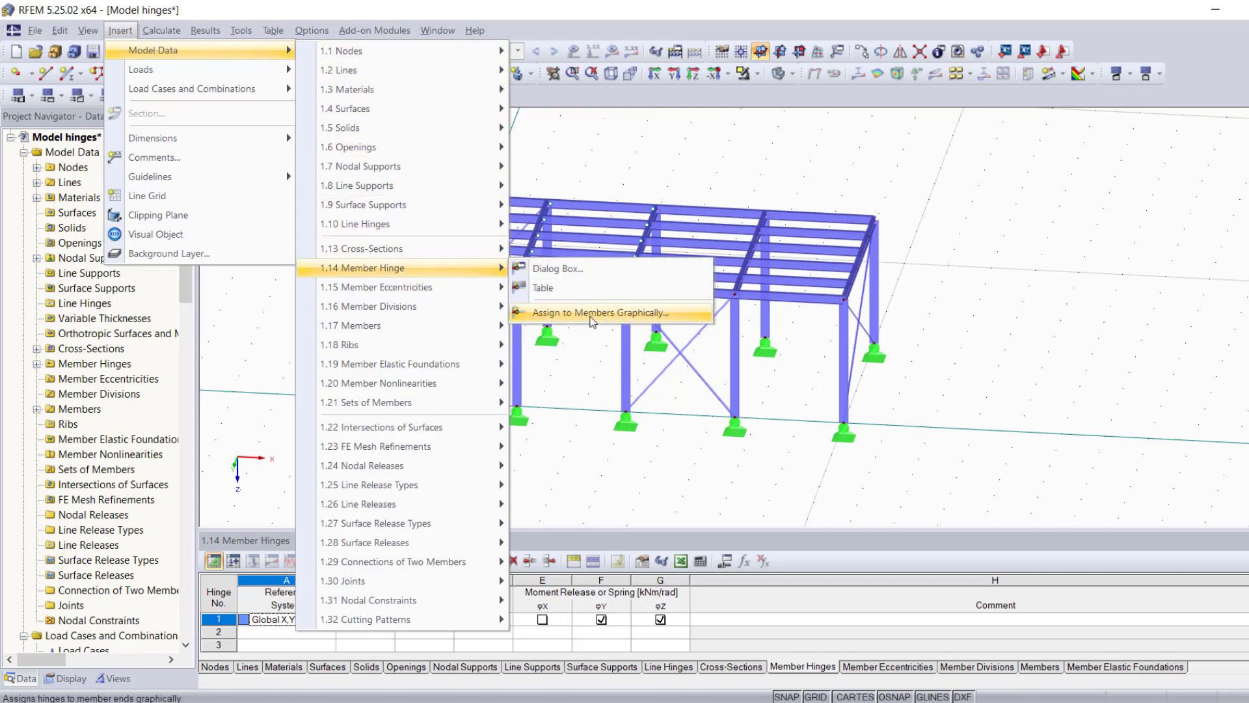
pyautogui.moveTo(600, 321)
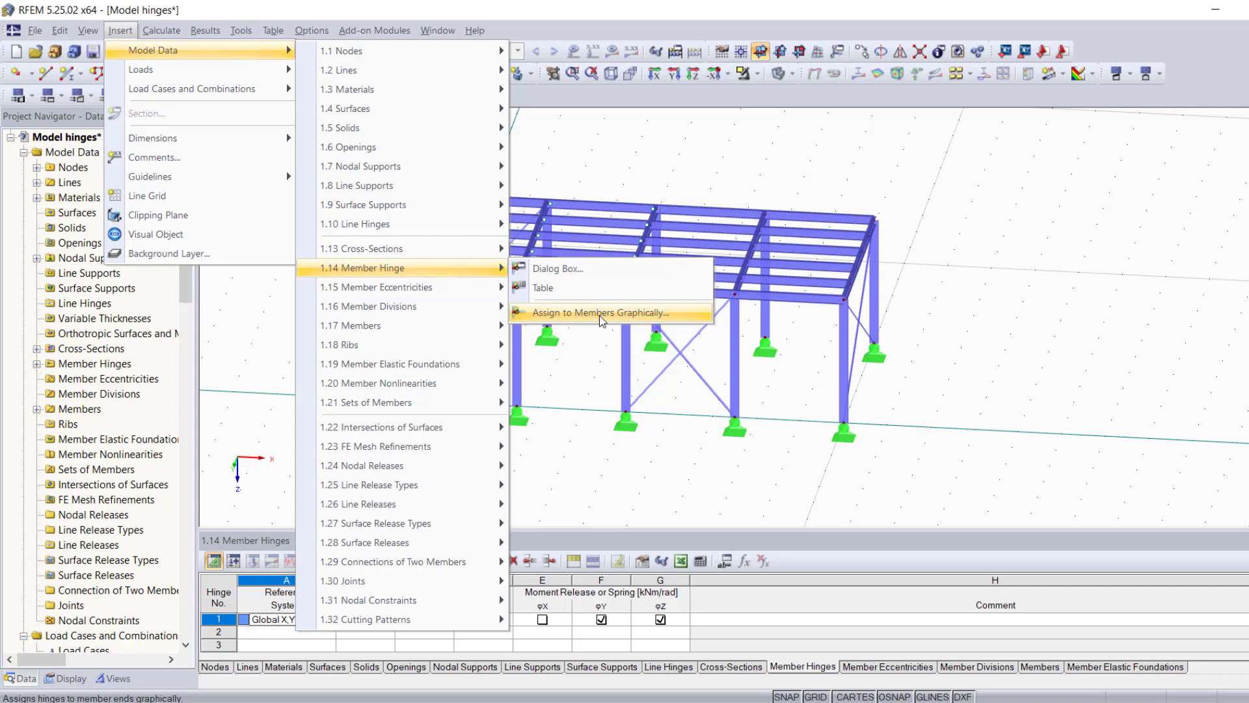
# Choose hinge type 1 Global for graphical assignment to member ends.
pyautogui.click(601, 312)
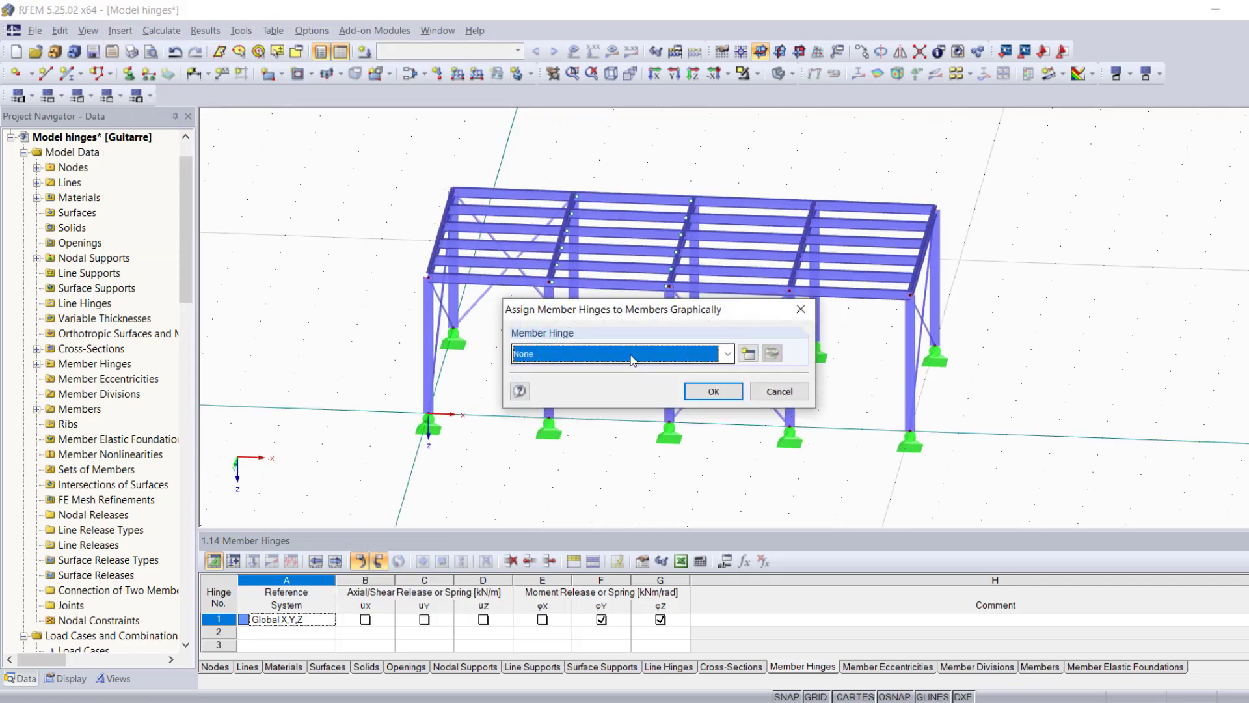
pyautogui.click(723, 352)
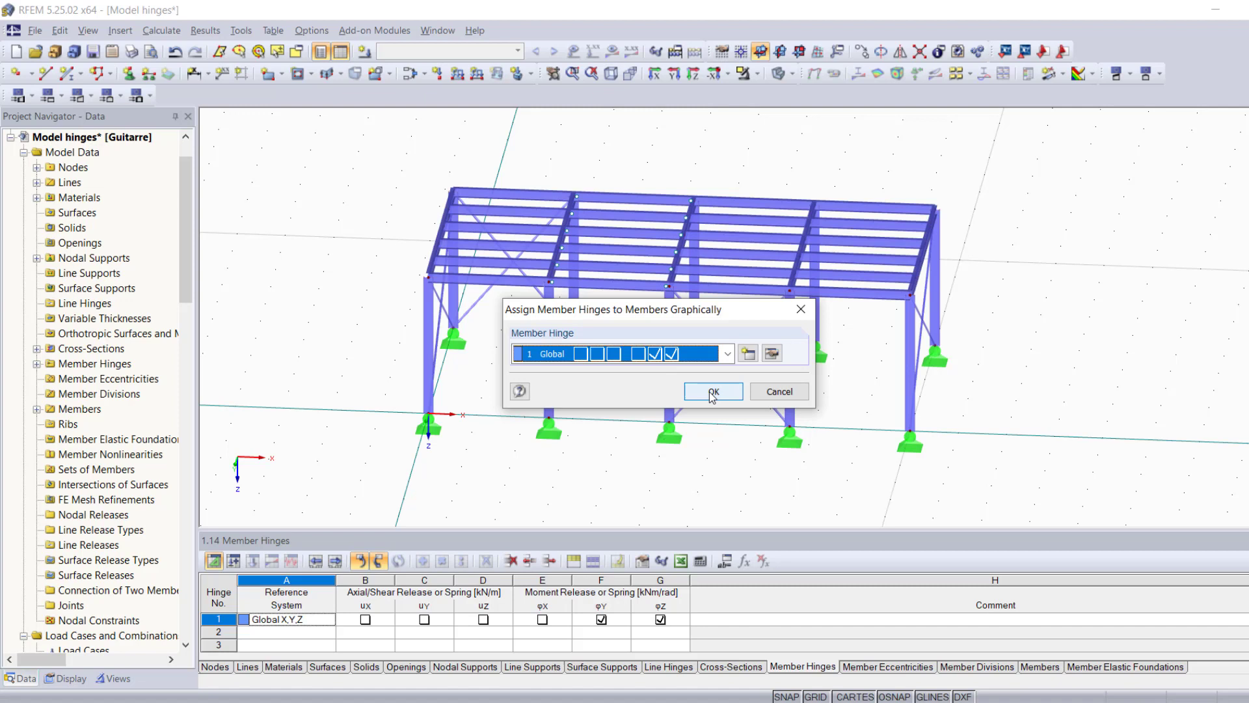
pyautogui.click(711, 391)
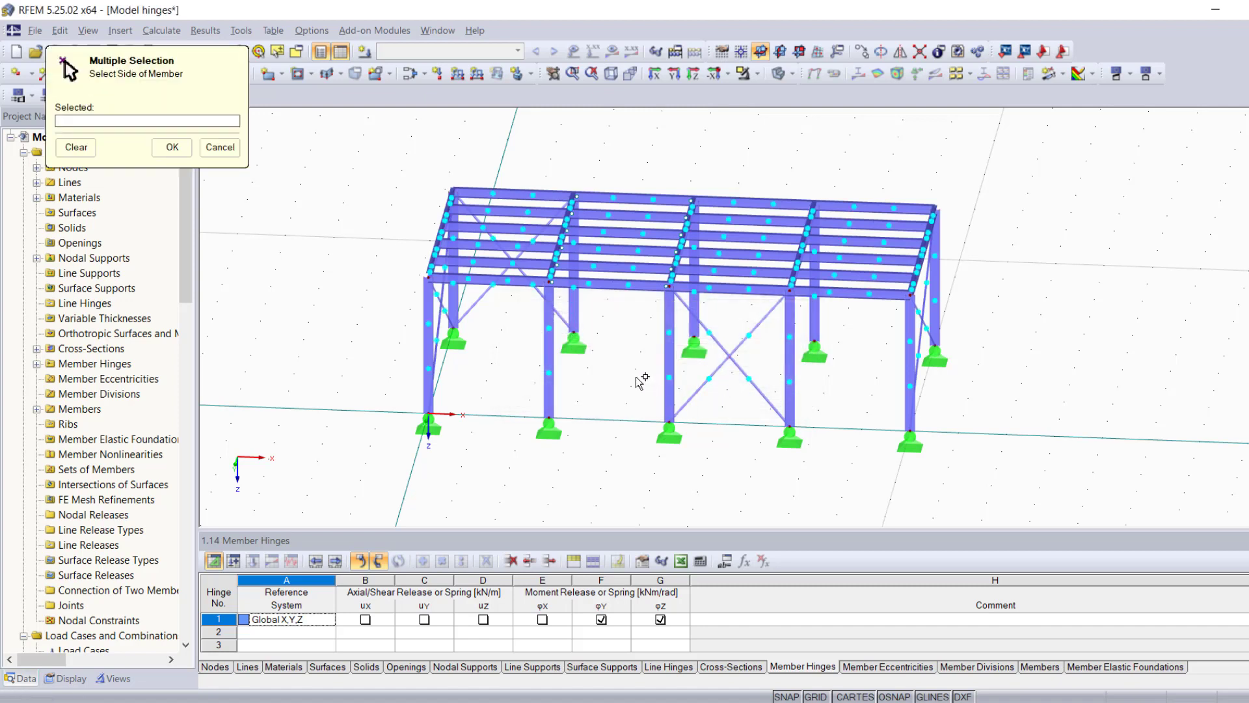
pyautogui.moveTo(622, 186)
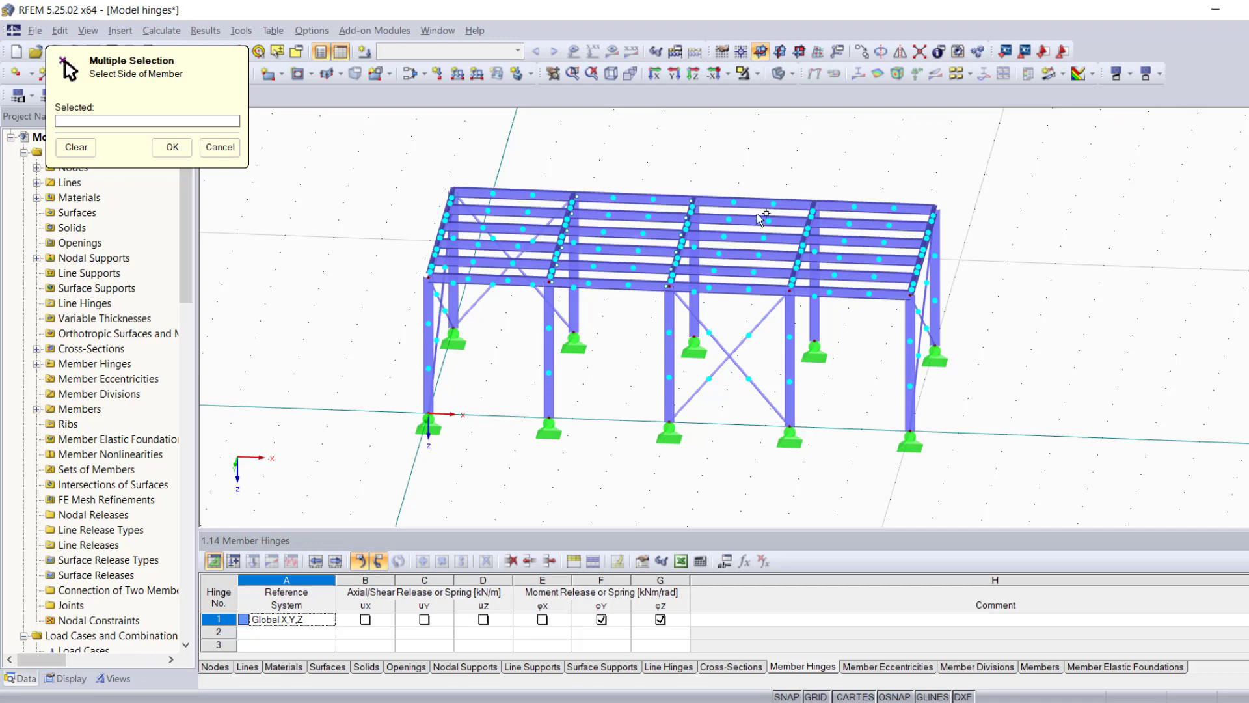
pyautogui.moveTo(726, 354)
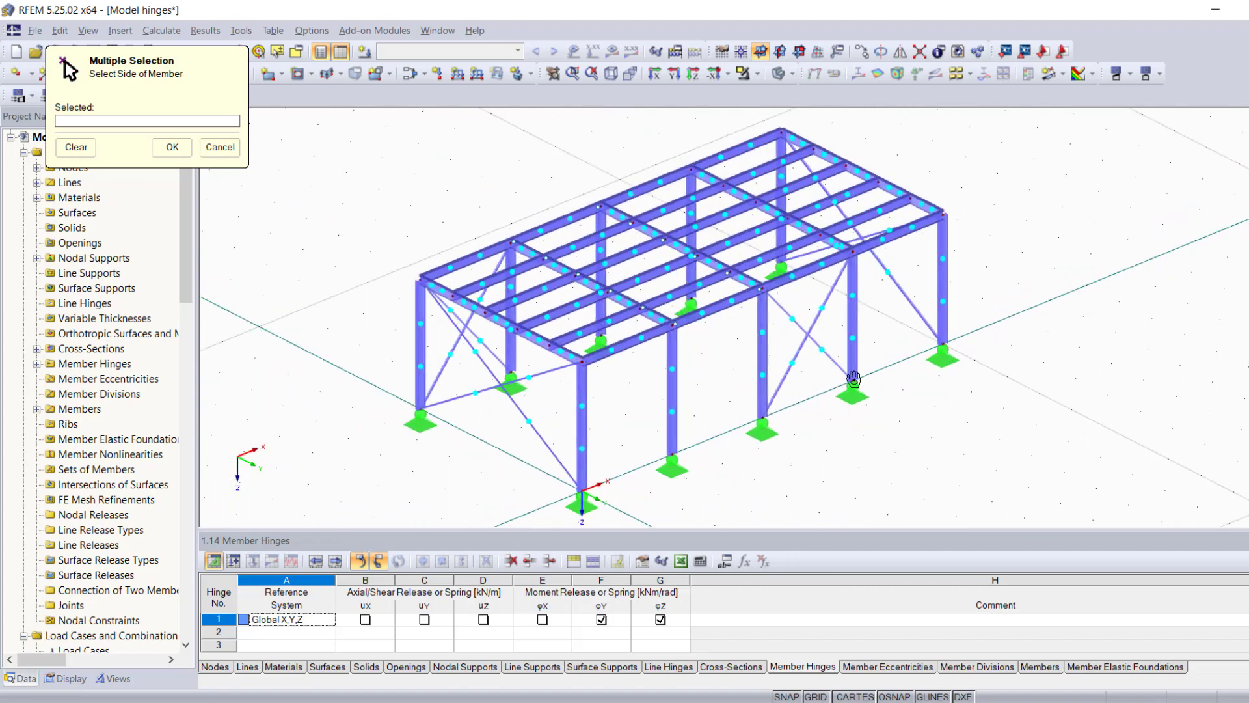
# Pick member ends 10, 33, 31S, 32S, 8E and 30E for hinge 1 and confirm.
pyautogui.moveTo(853, 379); pyautogui.dragTo(632, 351)
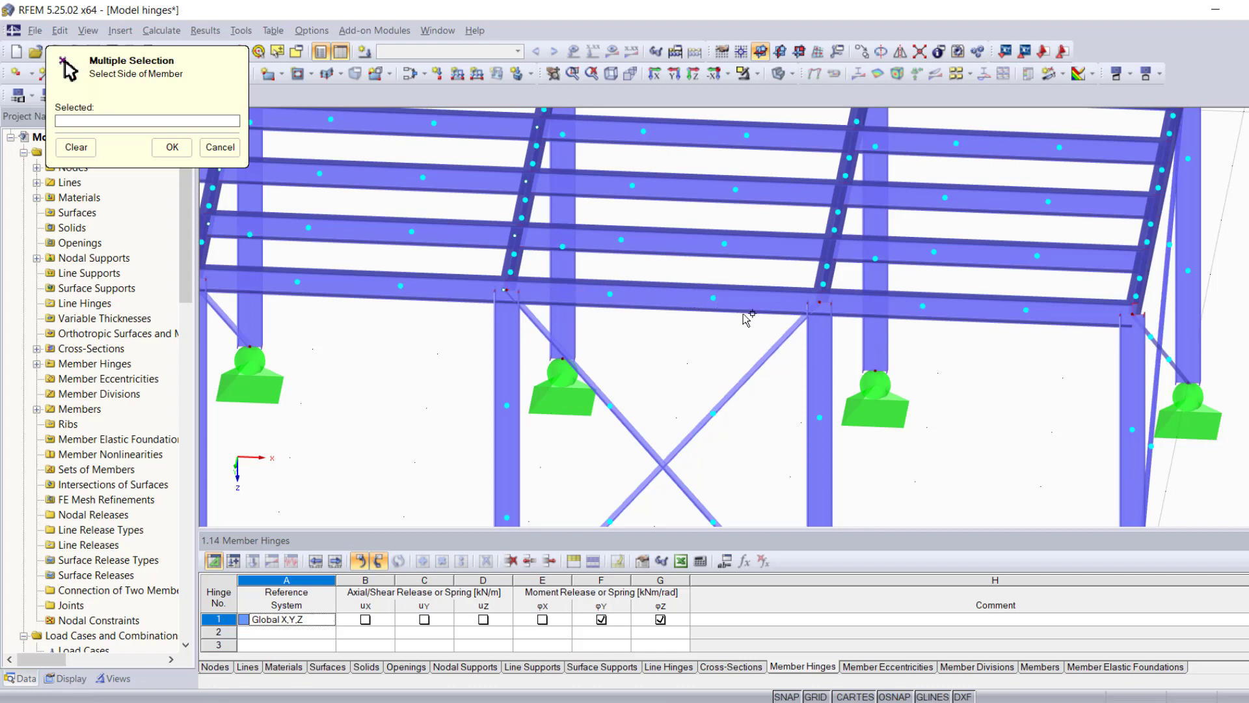
pyautogui.moveTo(684, 306)
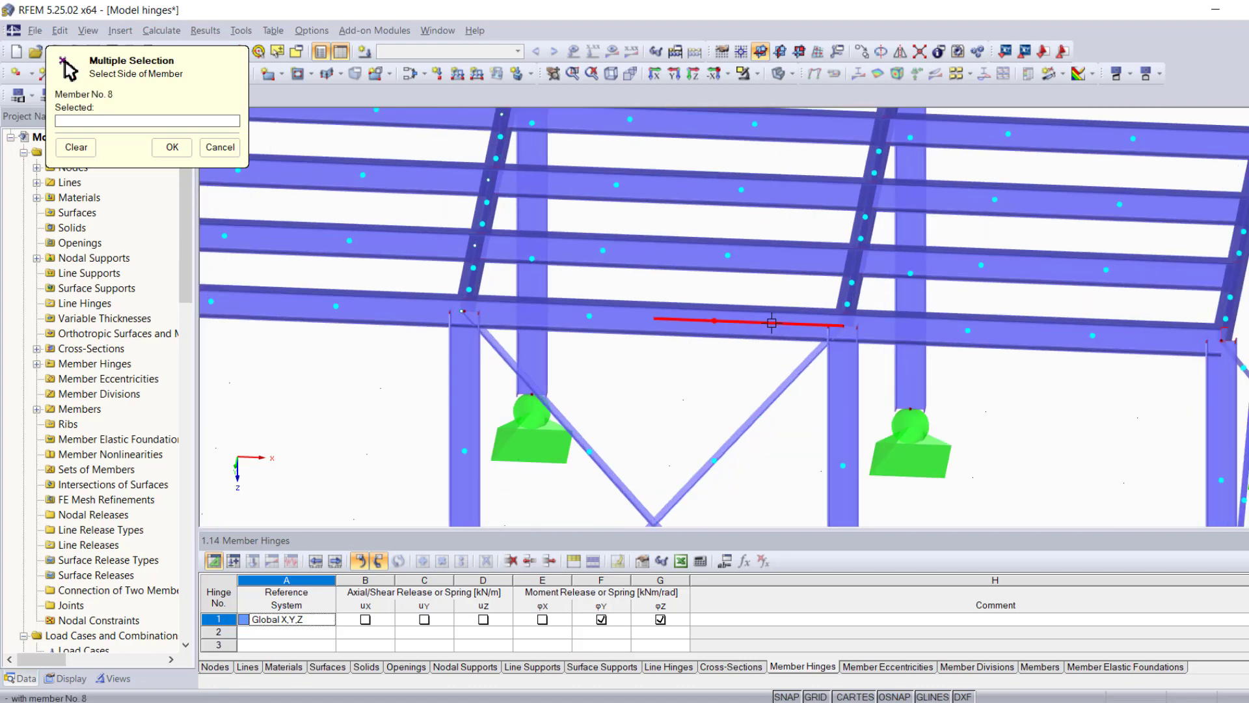
pyautogui.click(787, 256)
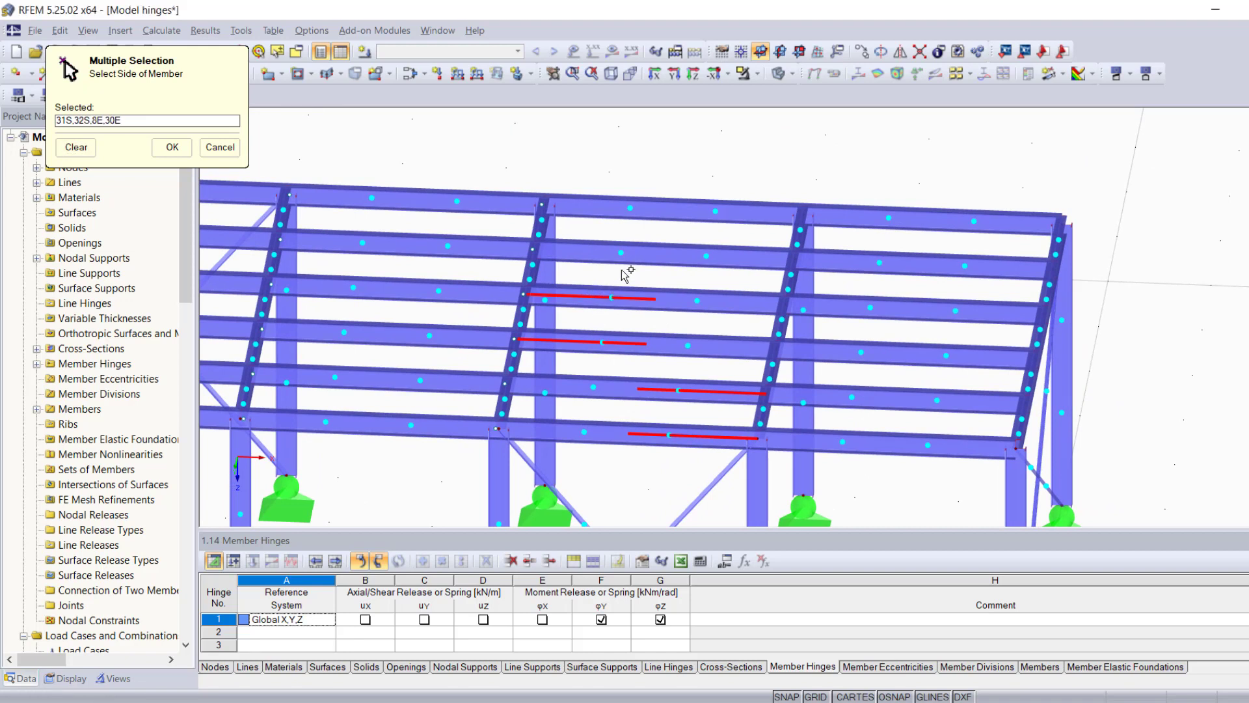
pyautogui.moveTo(667, 256)
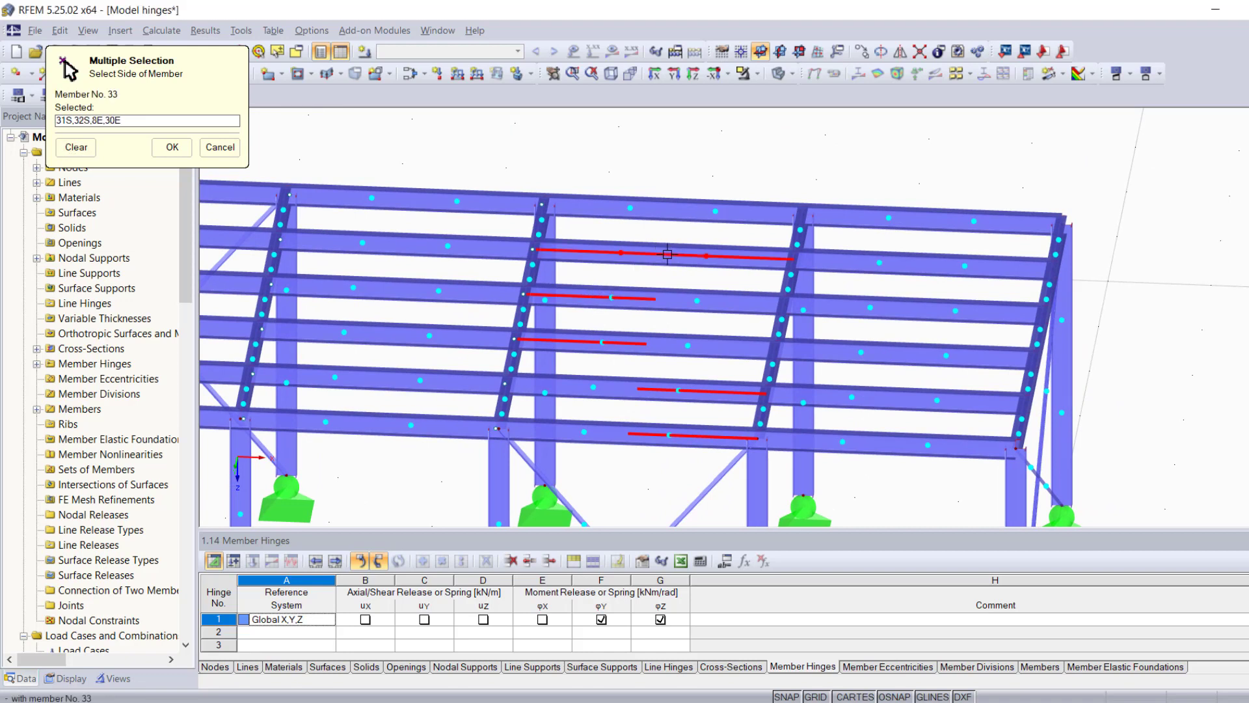
pyautogui.click(668, 257)
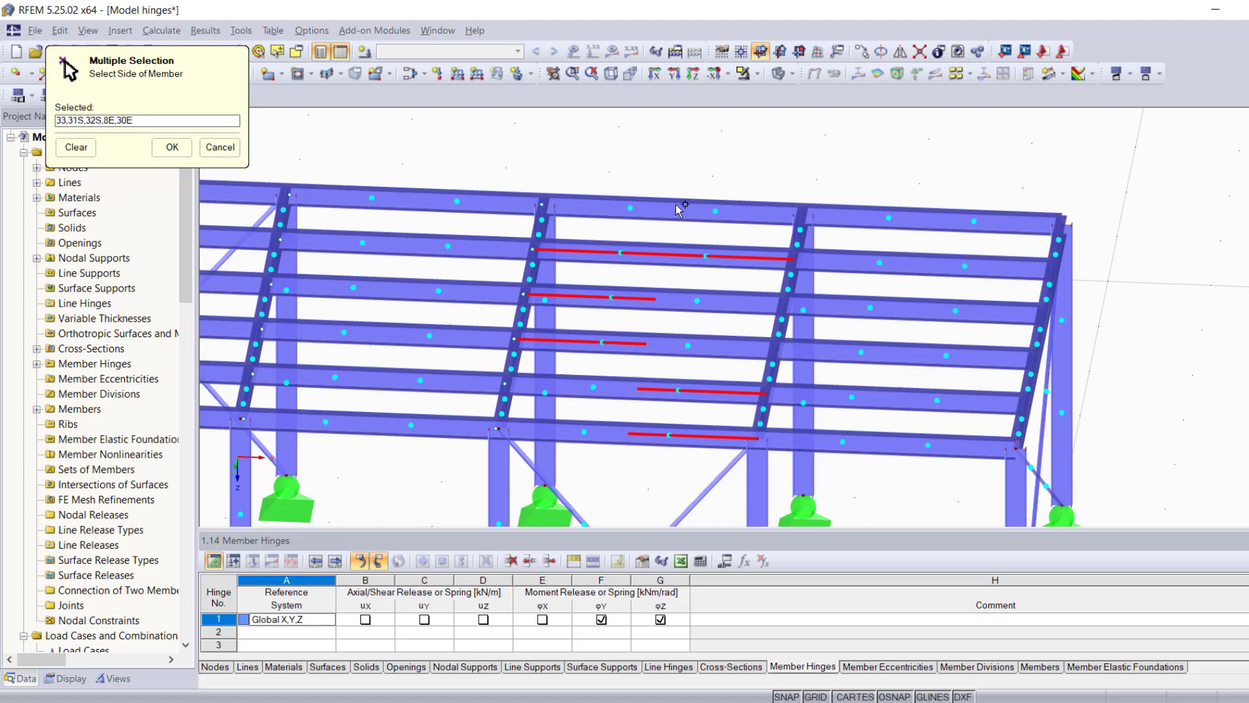
pyautogui.click(677, 209)
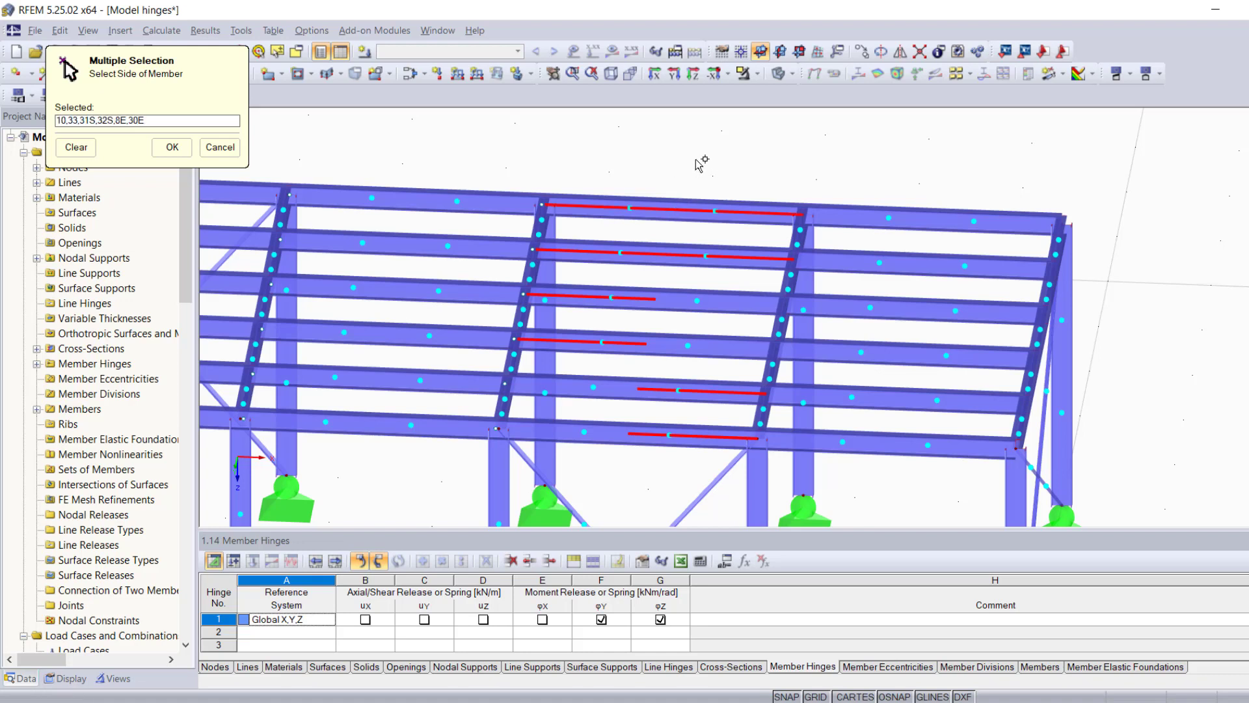
pyautogui.moveTo(709, 149)
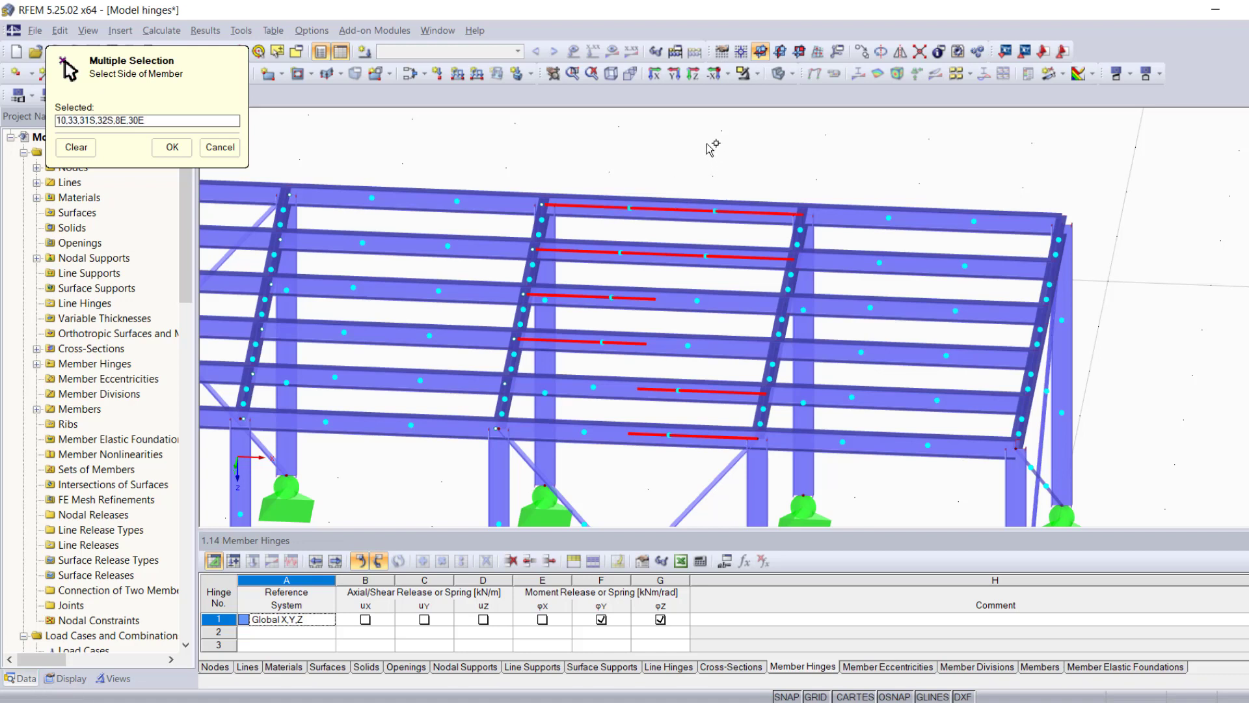
pyautogui.click(170, 148)
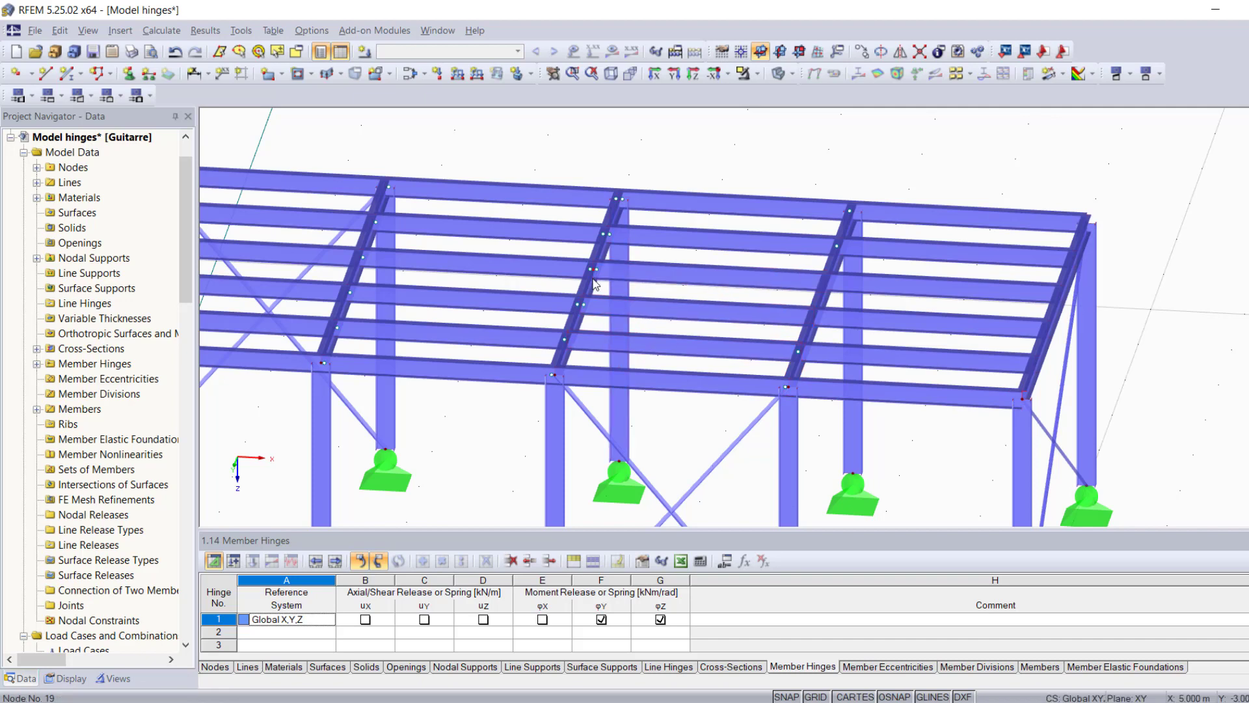
pyautogui.moveTo(733, 227)
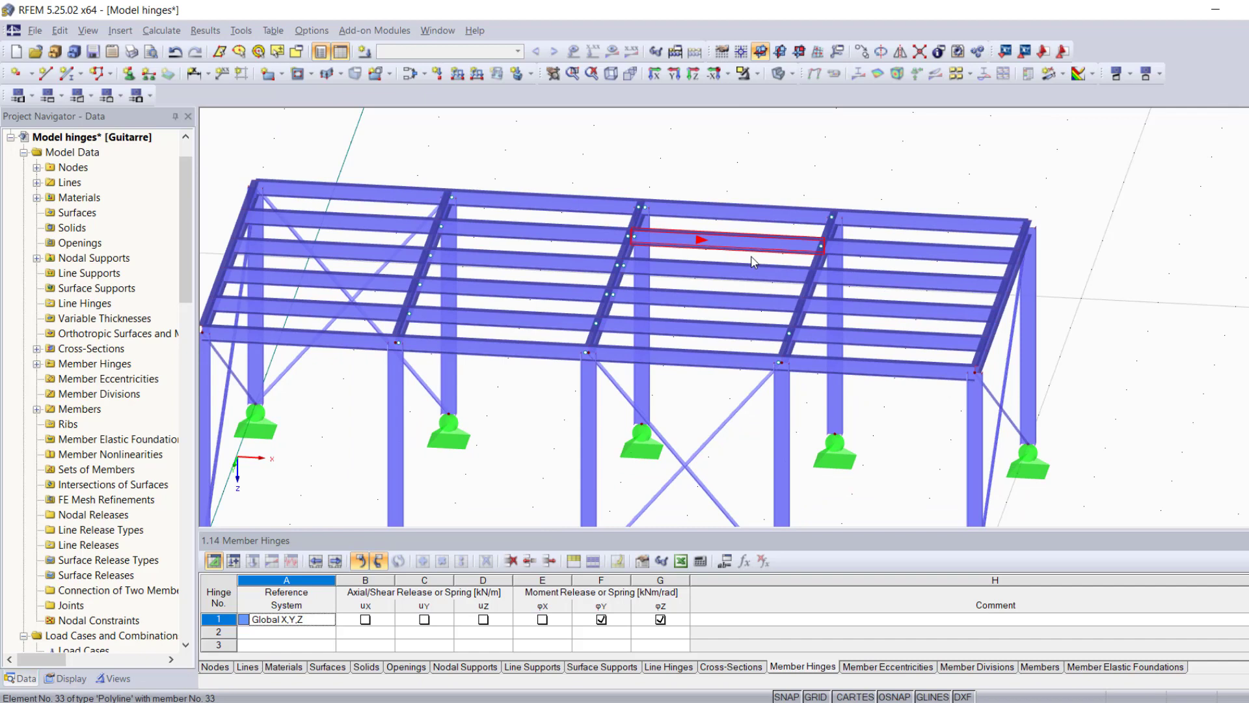
# Define hinge 2 in local member axes with φy and φz released.
pyautogui.click(120, 31)
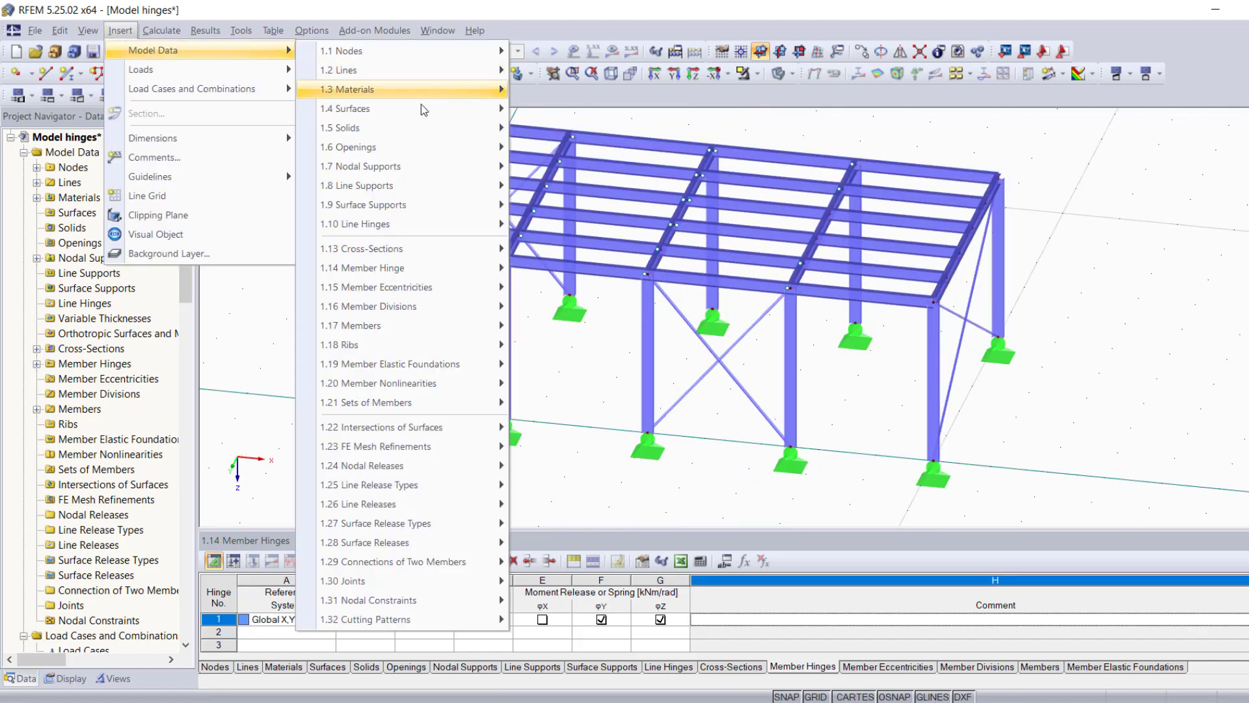
pyautogui.moveTo(362, 267)
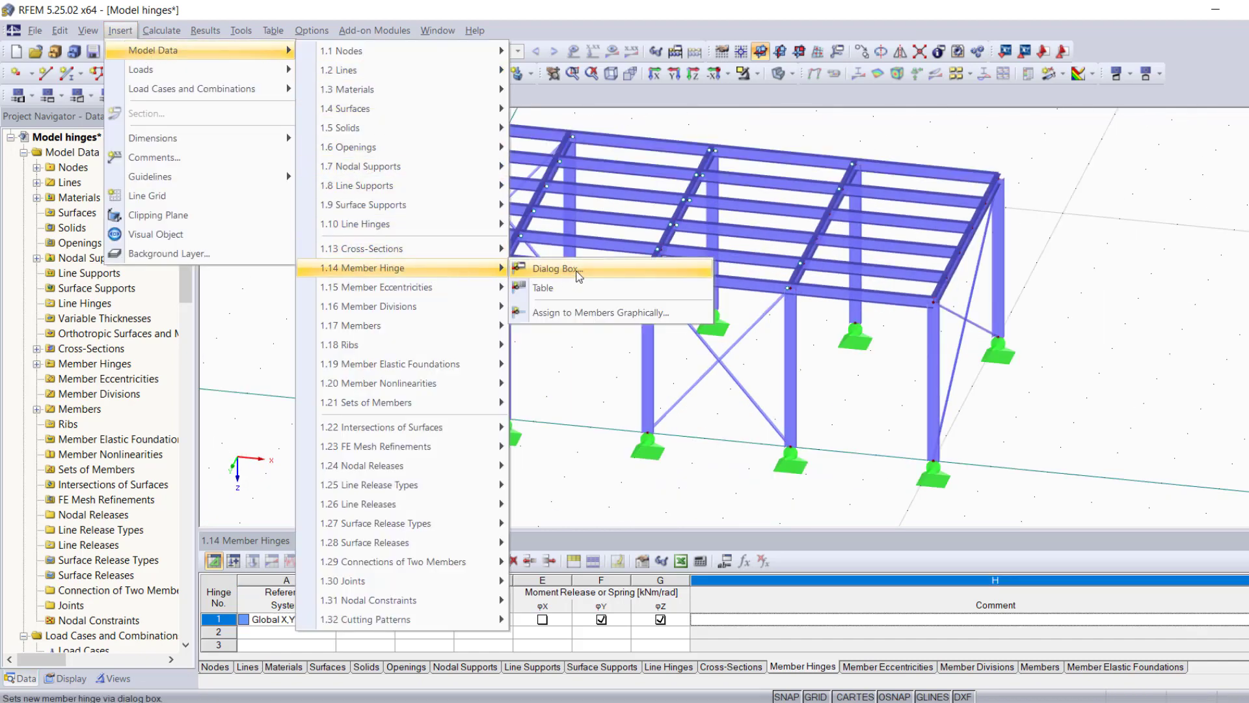
pyautogui.click(555, 269)
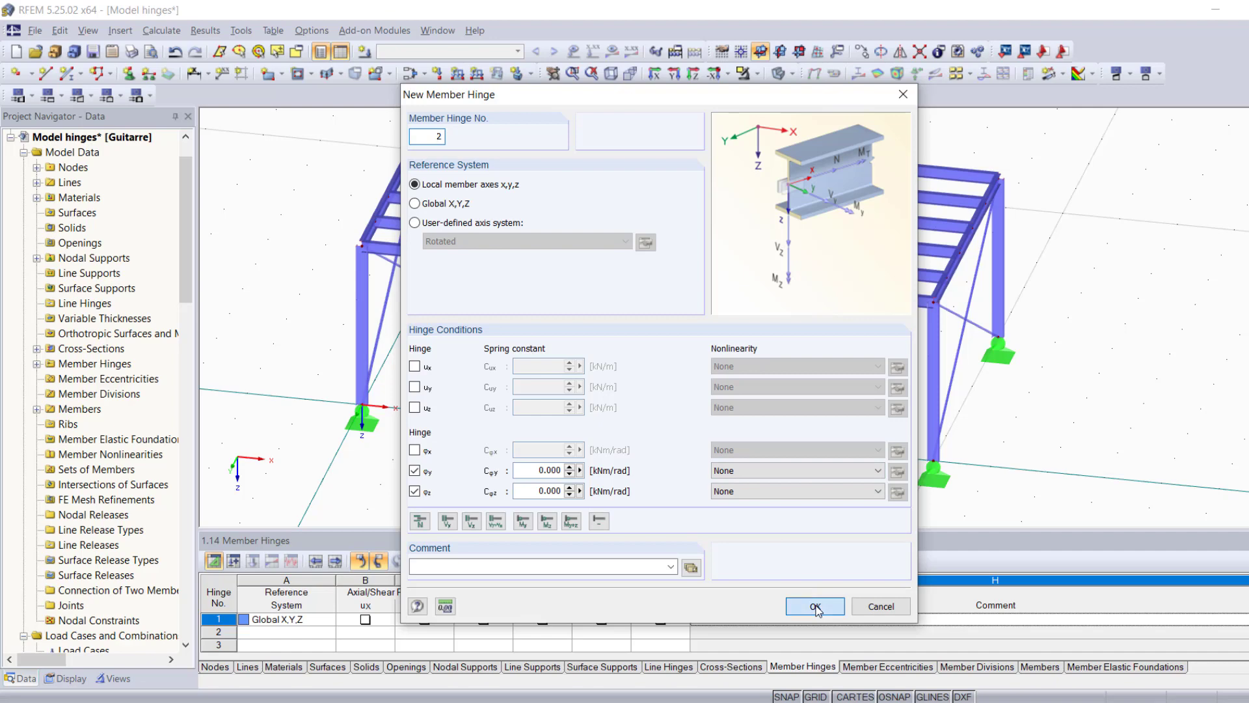
pyautogui.click(813, 606)
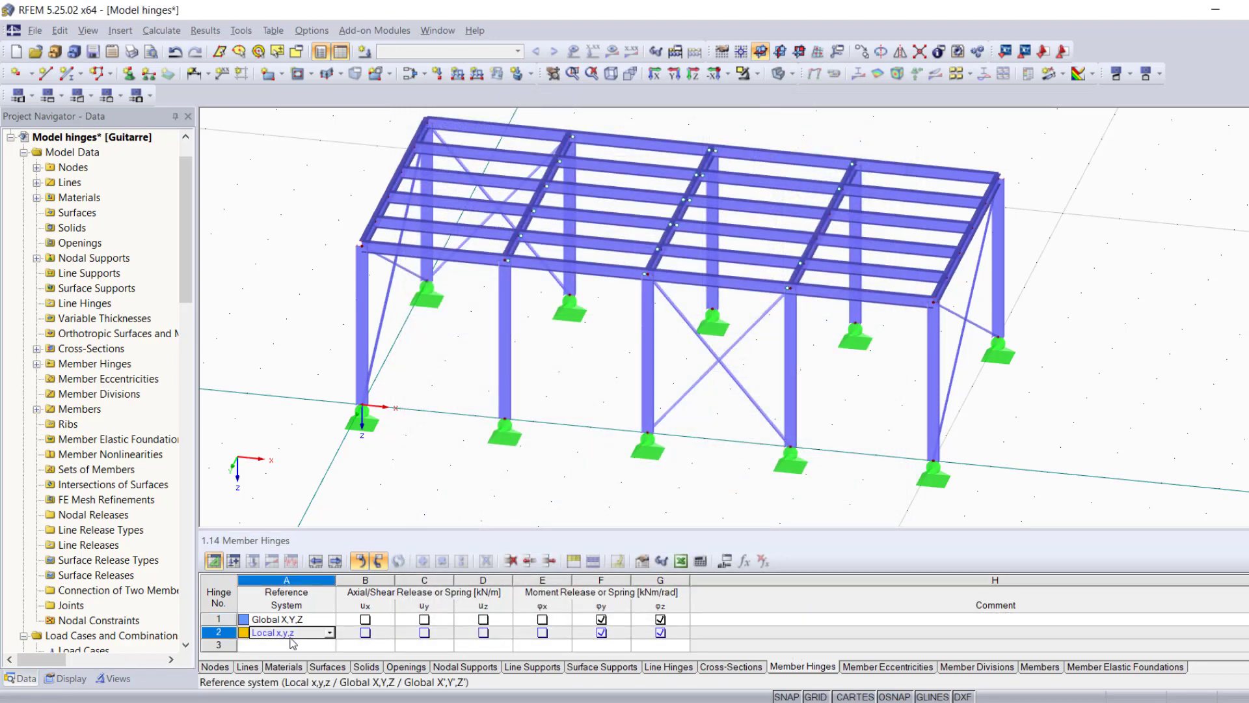
pyautogui.click(383, 334)
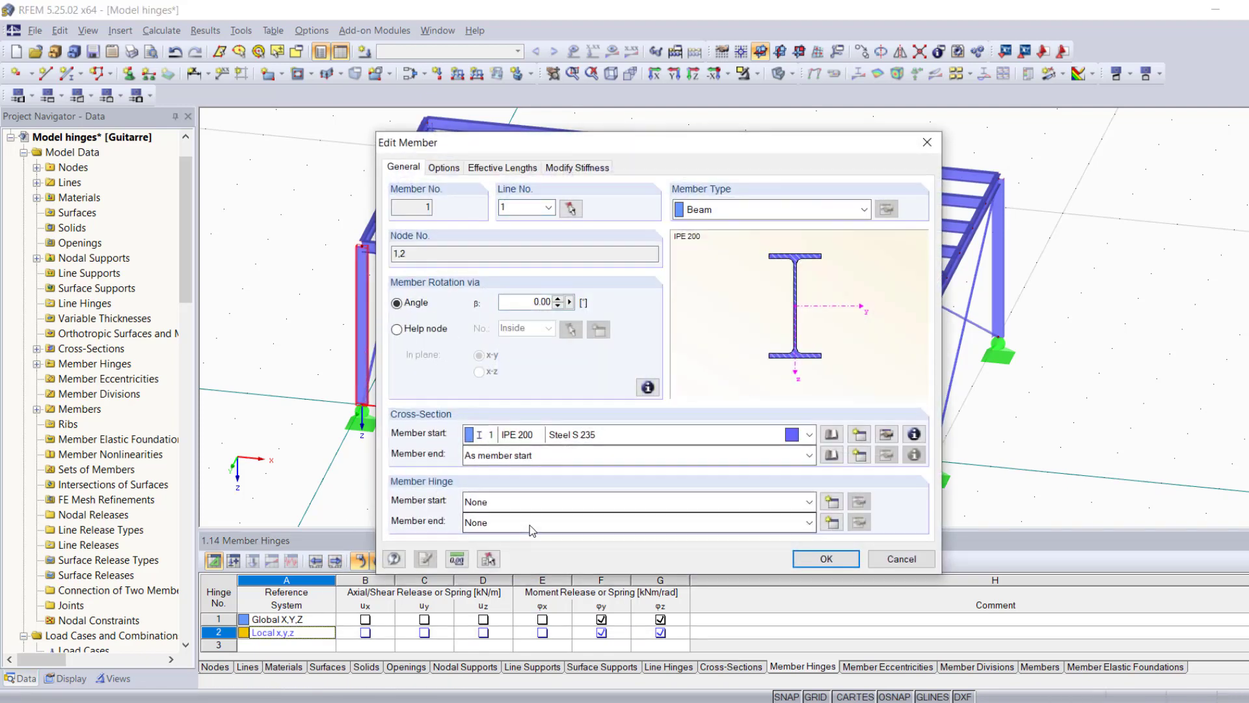
pyautogui.click(808, 521)
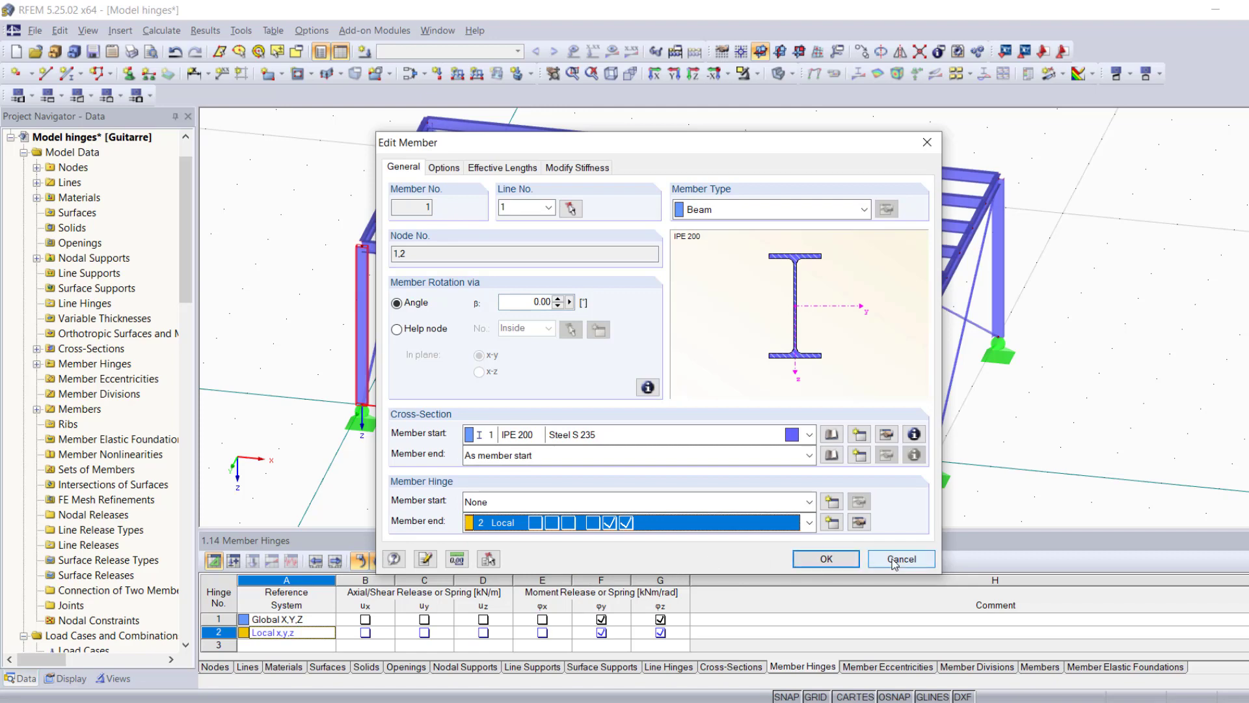
pyautogui.click(901, 558)
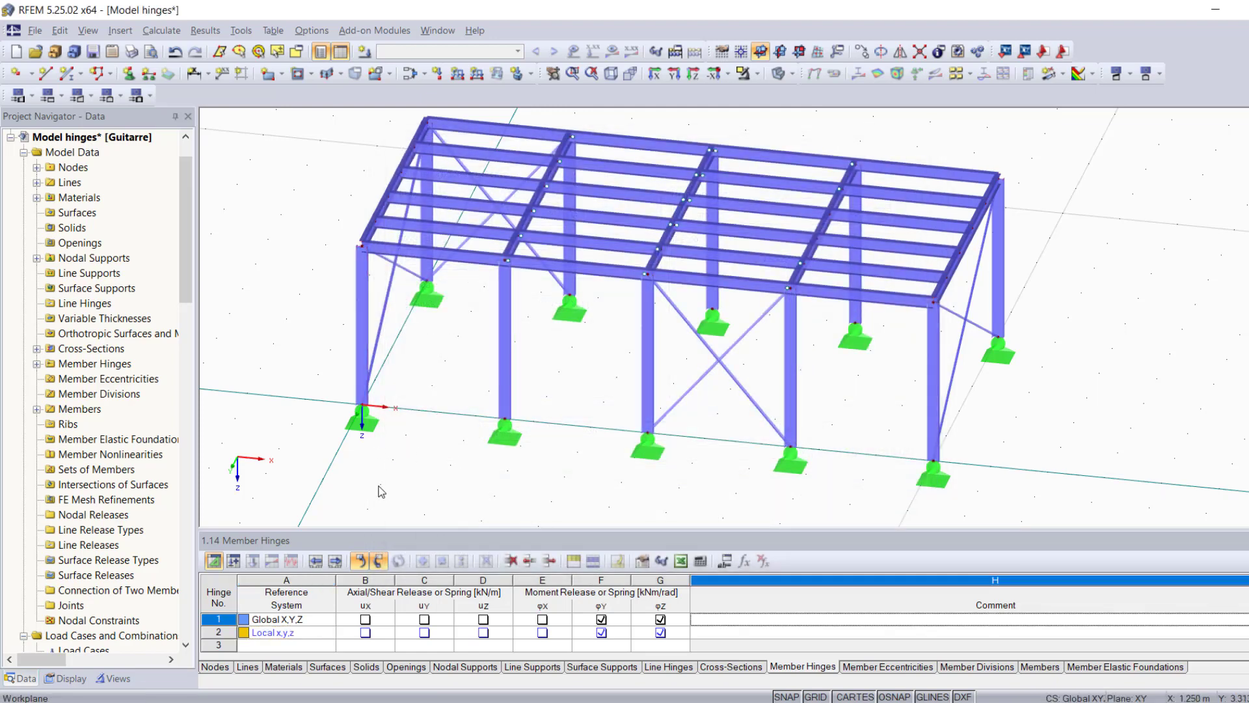
# Add hinge 3 in local axes releasing ux, φy and φz in table 1.14.
pyautogui.click(120, 31)
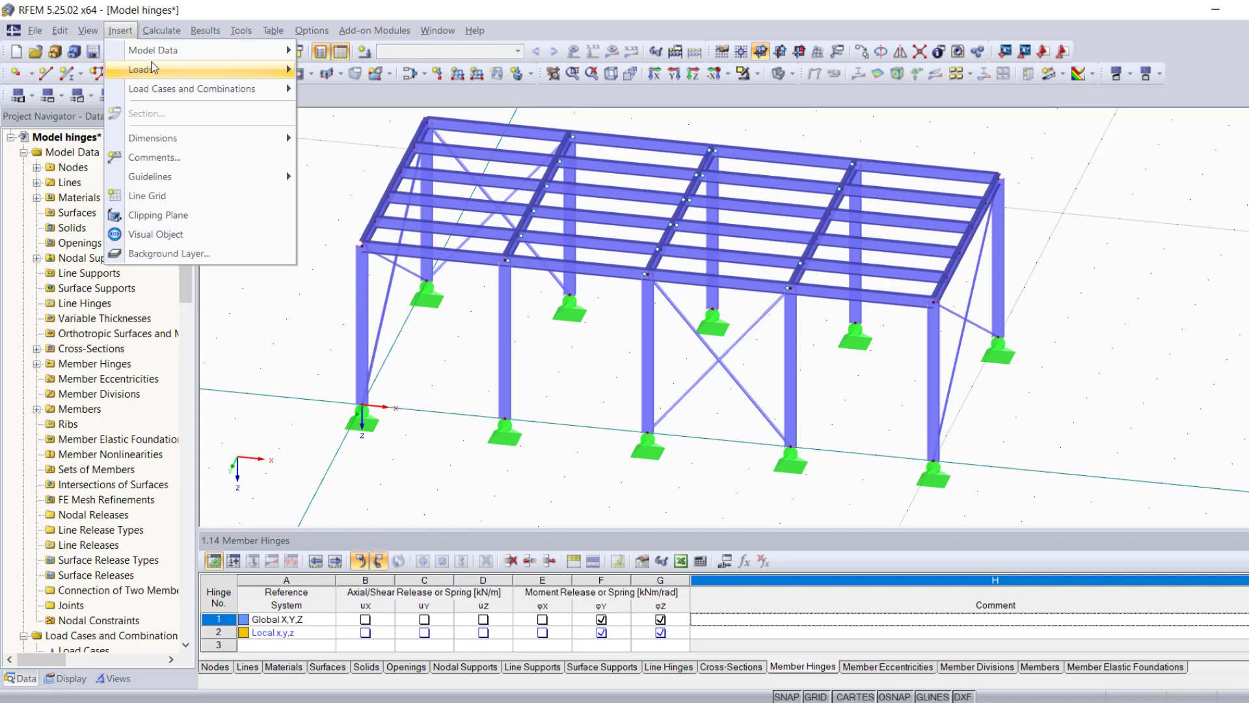
pyautogui.moveTo(153, 50)
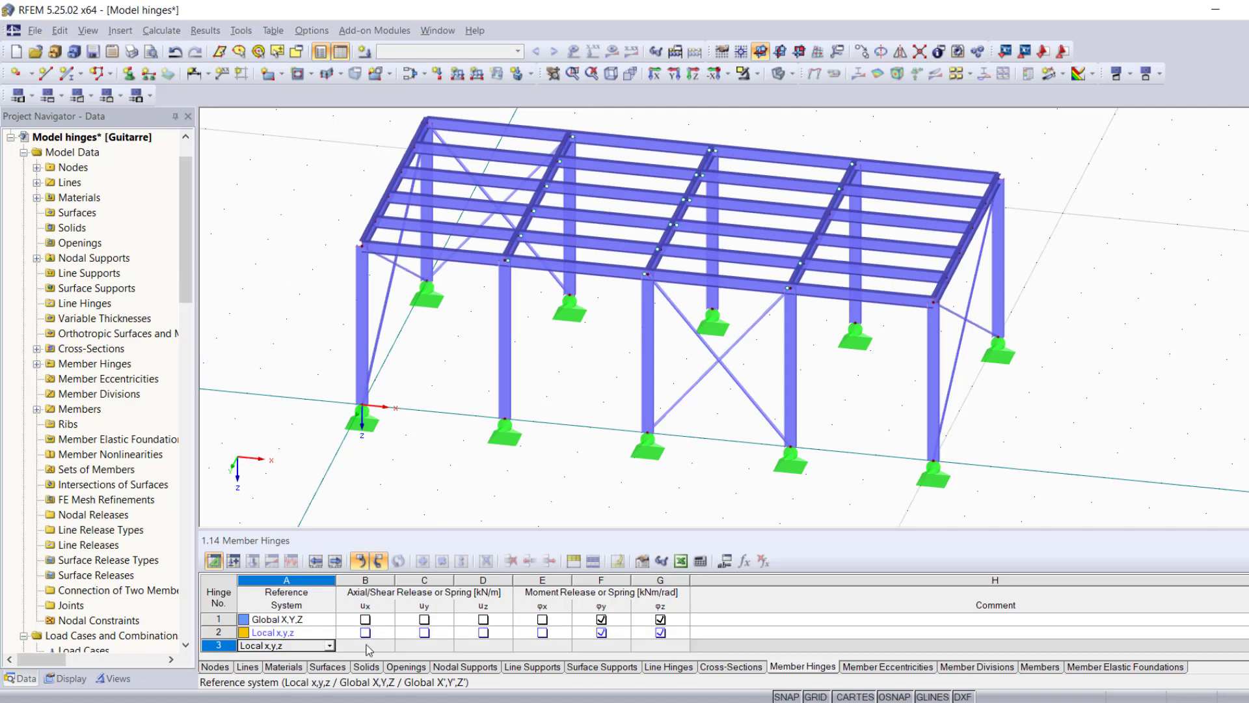
pyautogui.click(365, 645)
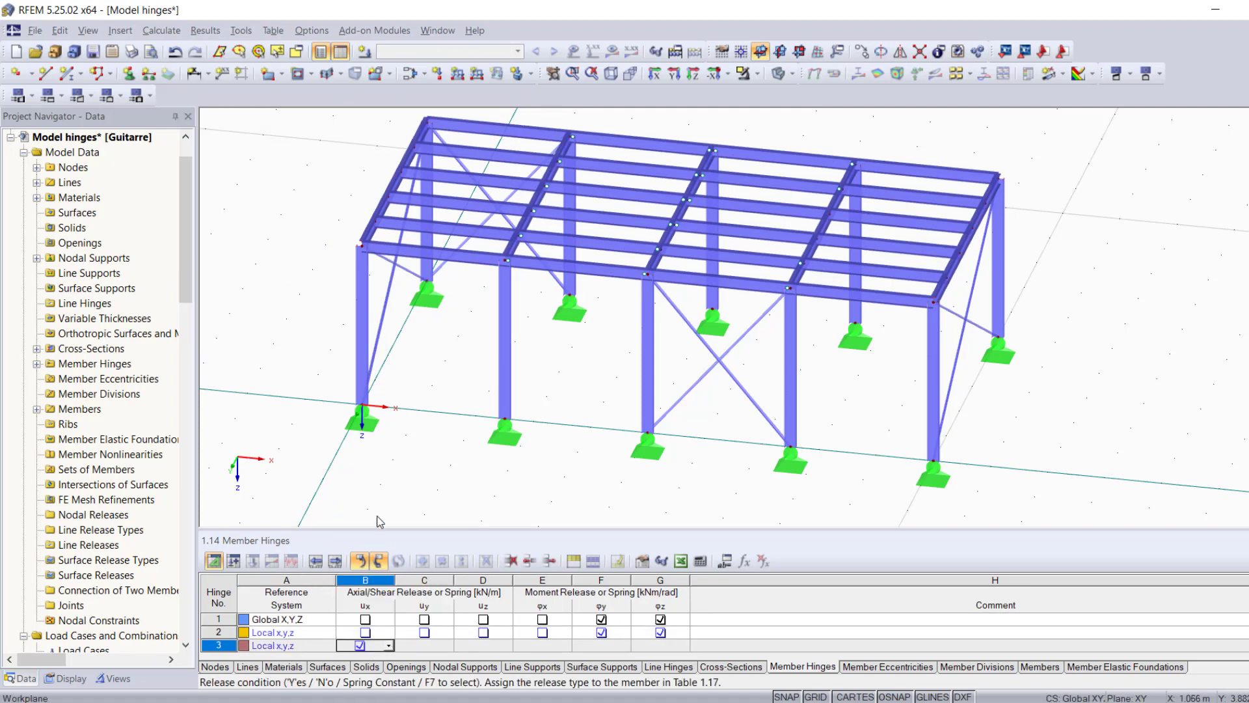
pyautogui.click(388, 645)
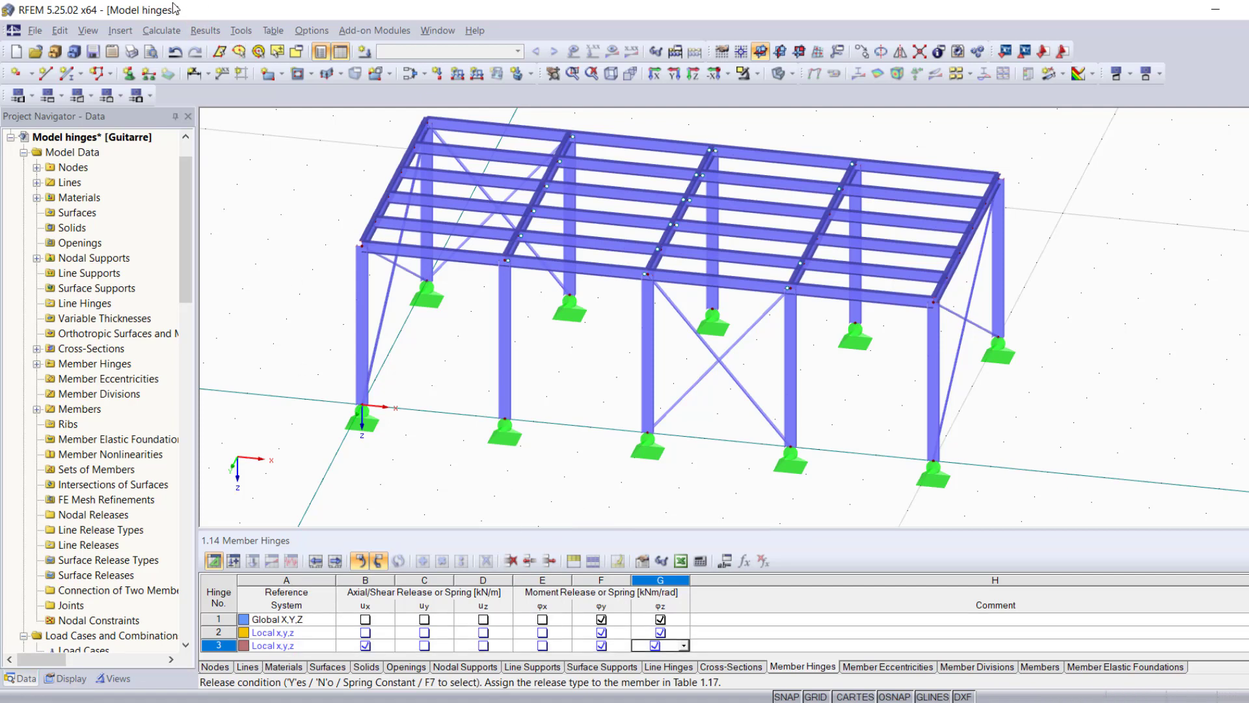
pyautogui.click(119, 31)
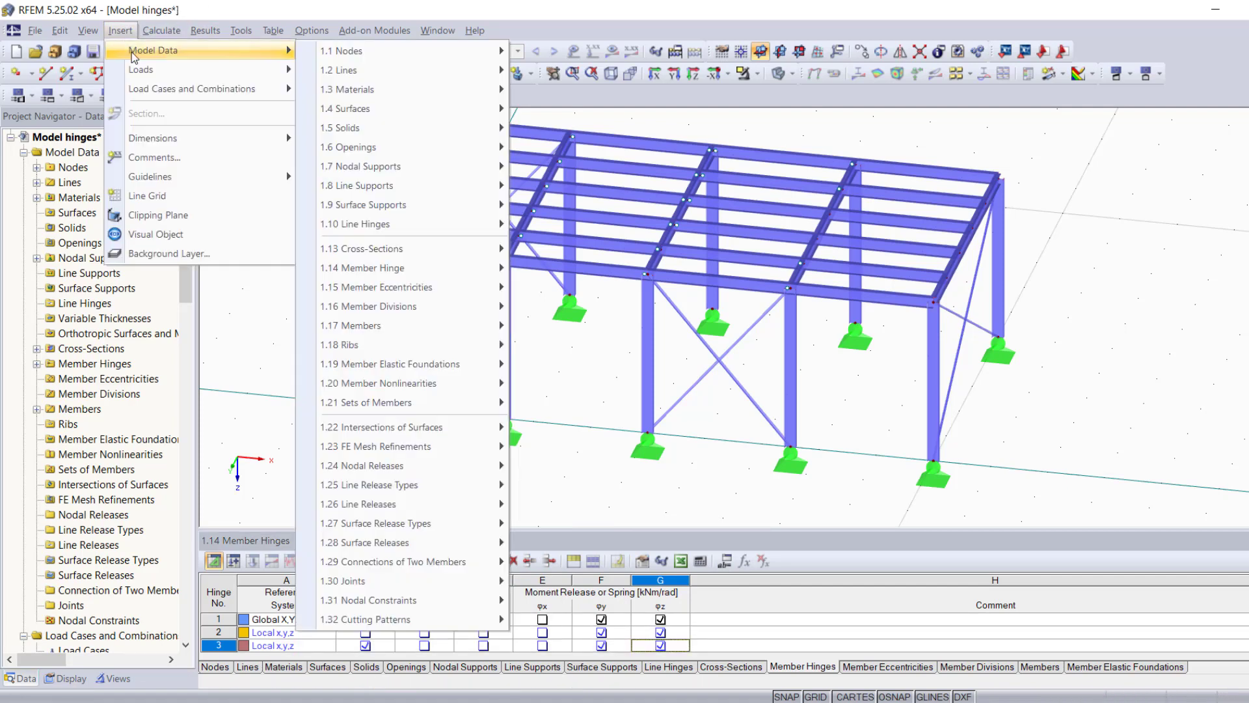
pyautogui.moveTo(363, 267)
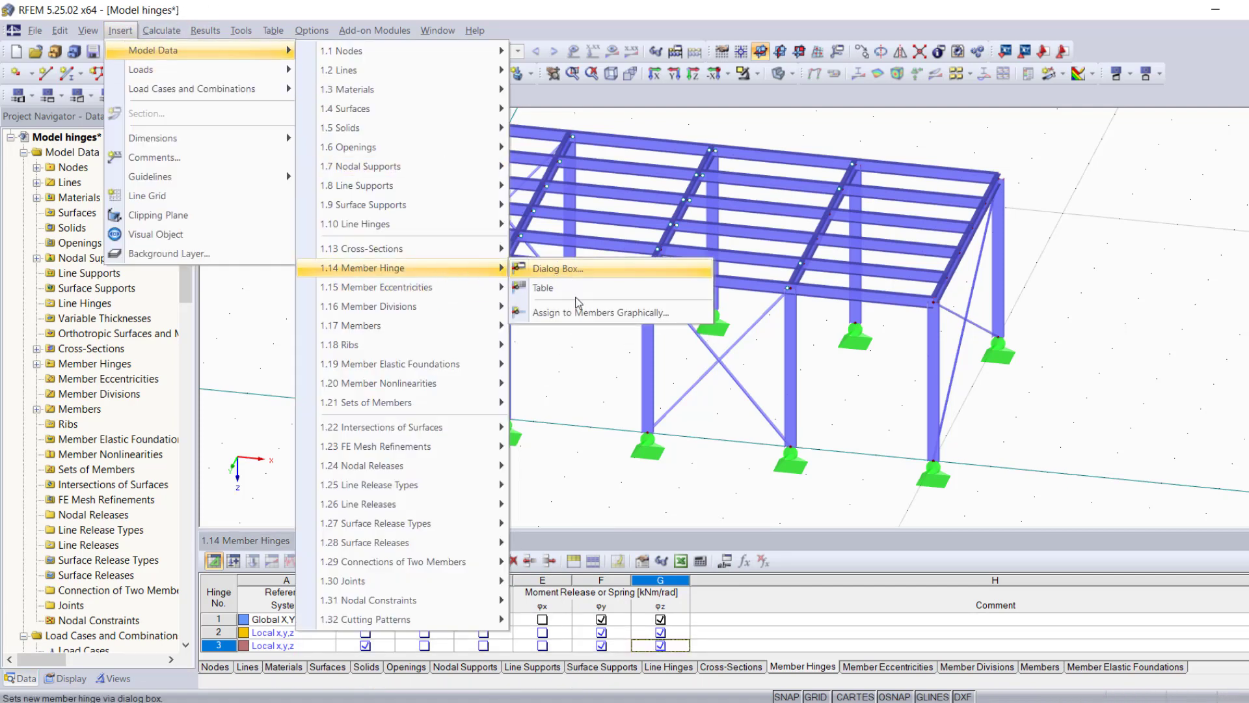
# Pick the two column ends graphically for hinge 3, rotating the view to reach them.
pyautogui.click(600, 312)
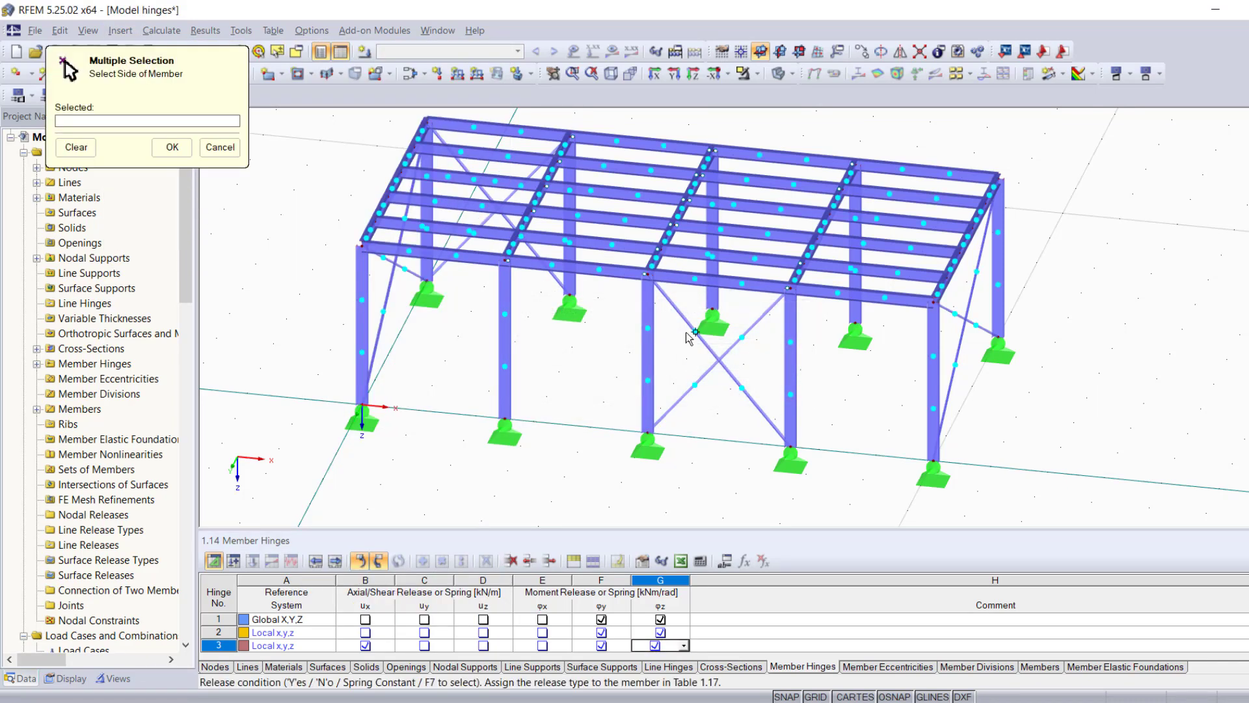
pyautogui.moveTo(685, 335); pyautogui.dragTo(406, 375)
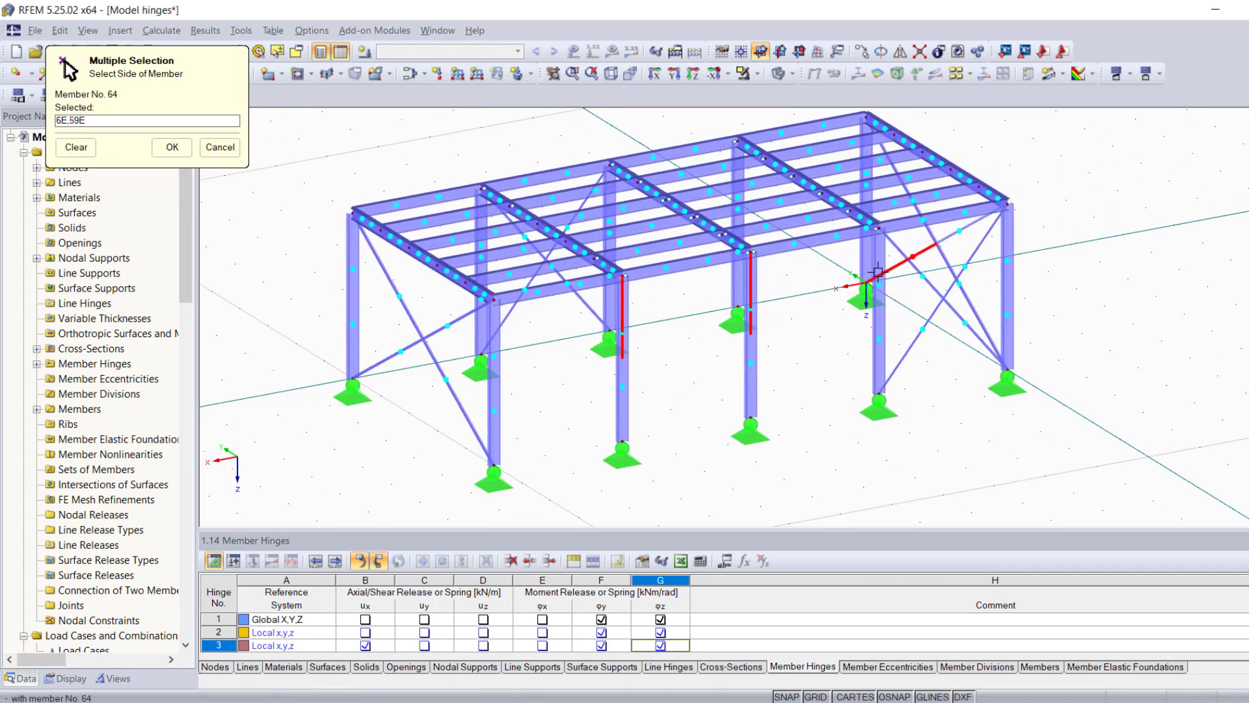
pyautogui.click(876, 270)
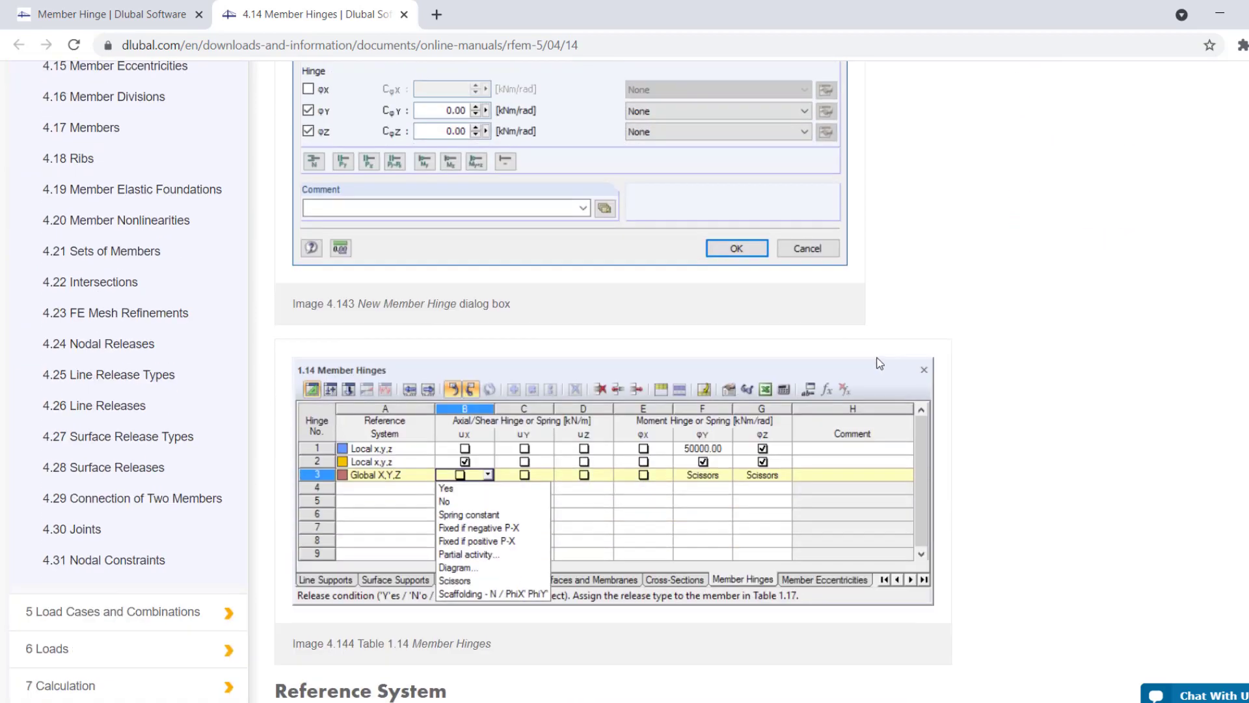
# Scroll the Member Hinges manual chapter down to the hinge table illustration.
pyautogui.scroll(-3)
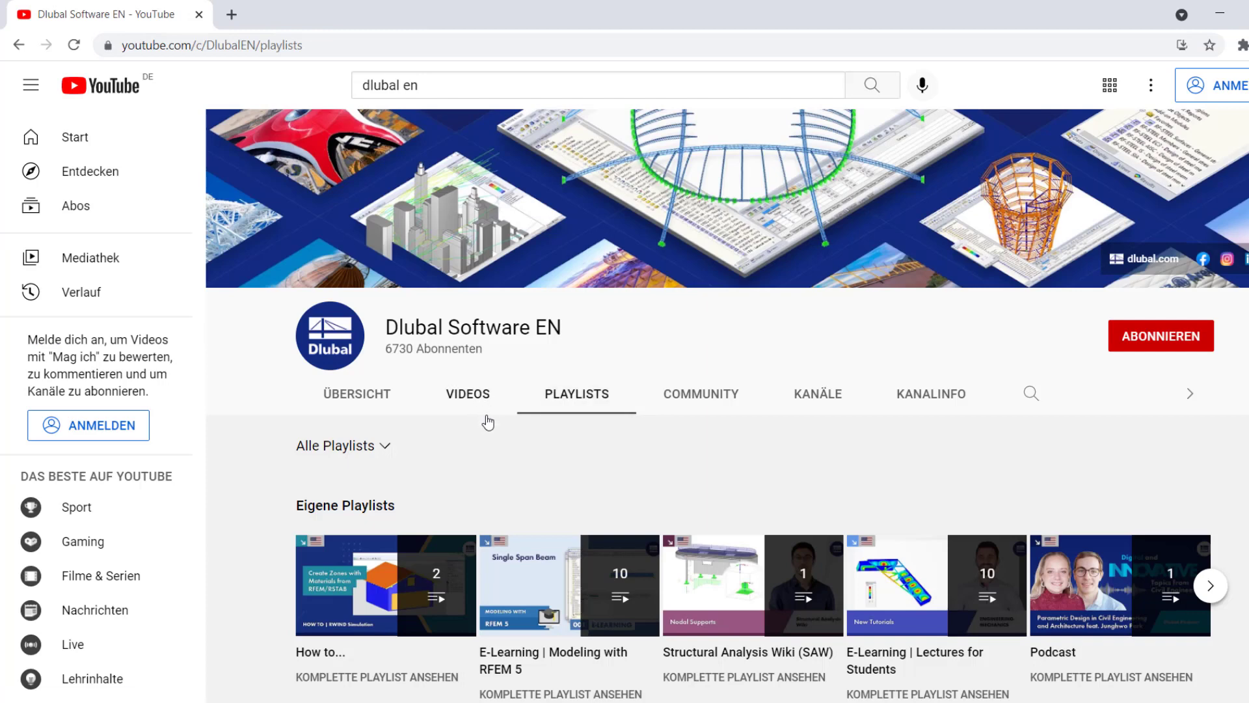
# Open the channel's VIDEOS tab and scroll through the uploaded videos.
pyautogui.click(468, 393)
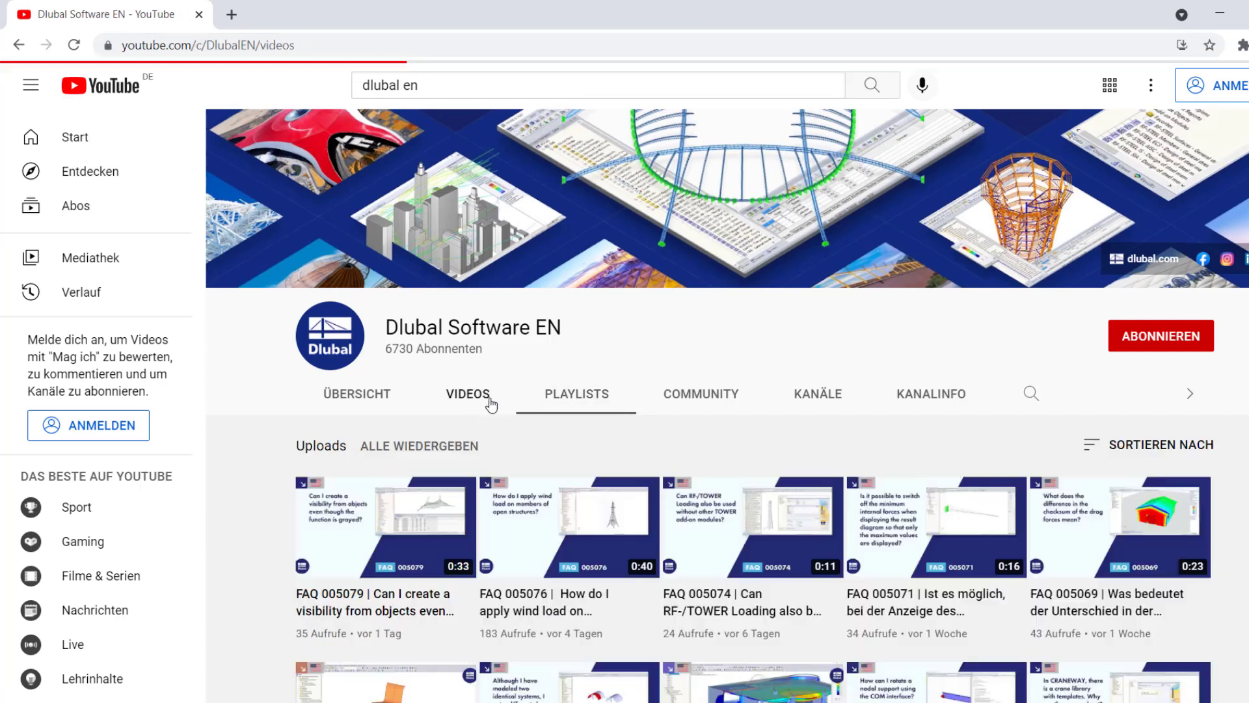
pyautogui.scroll(-3)
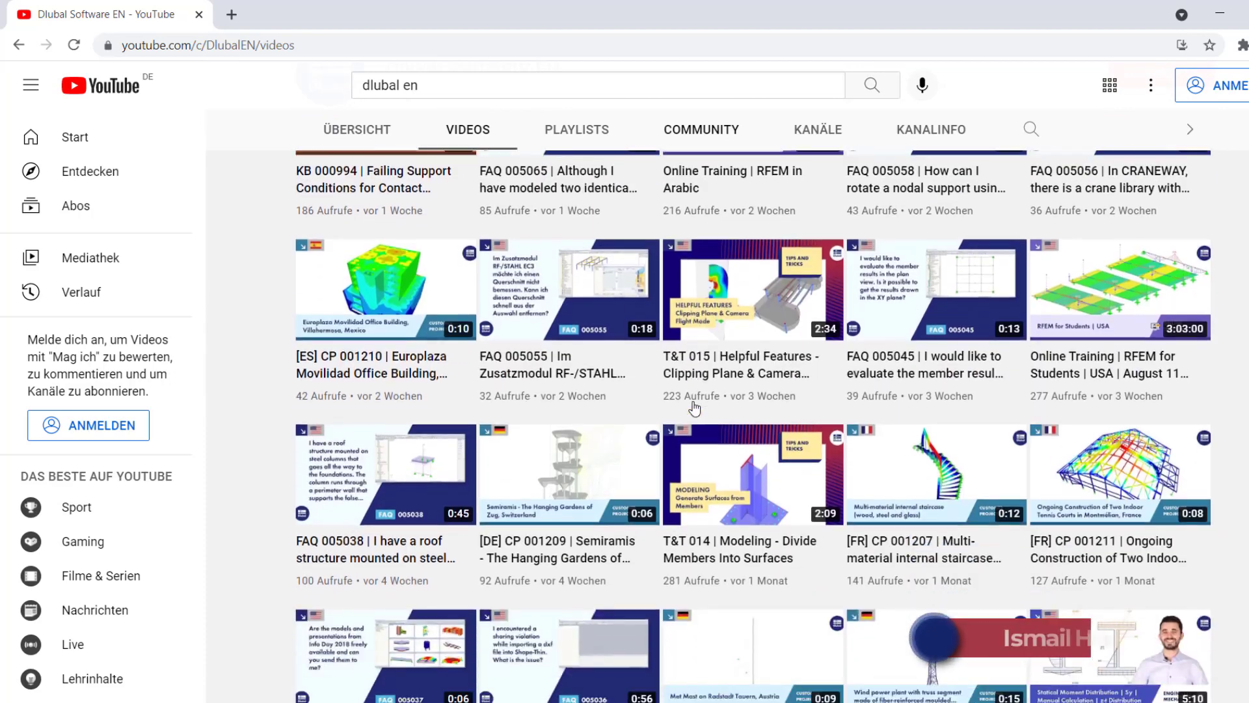